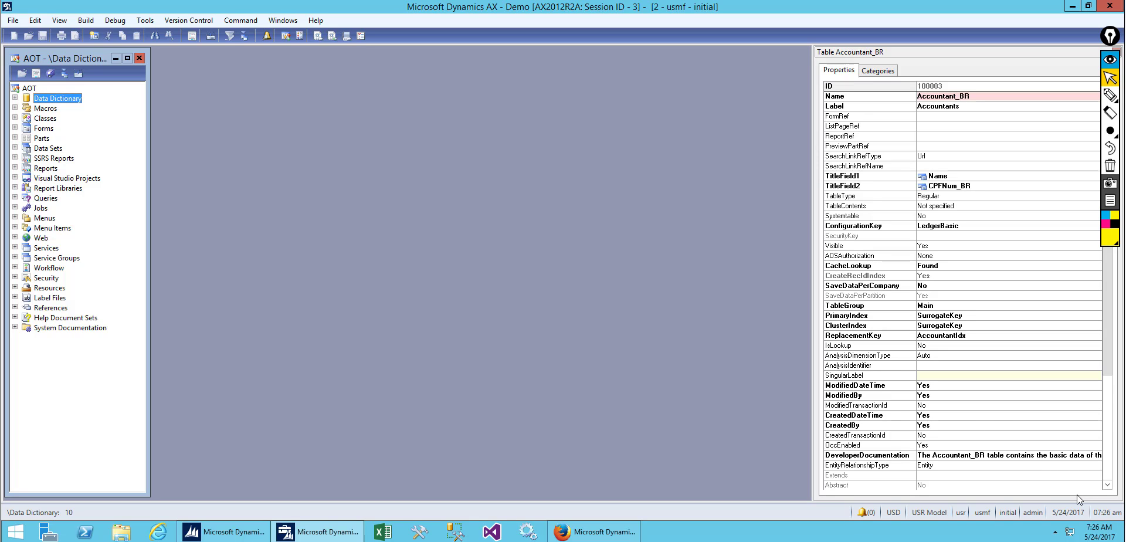
{"action": "mouse_move", "coordinate": [1055, 497]}
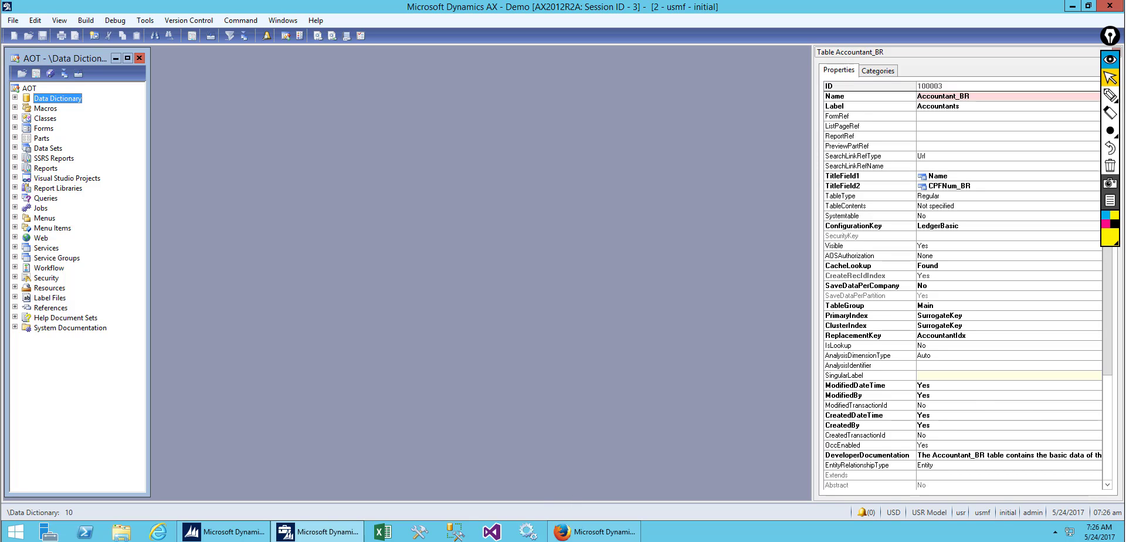
{"action": "mouse_move", "coordinate": [605, 532]}
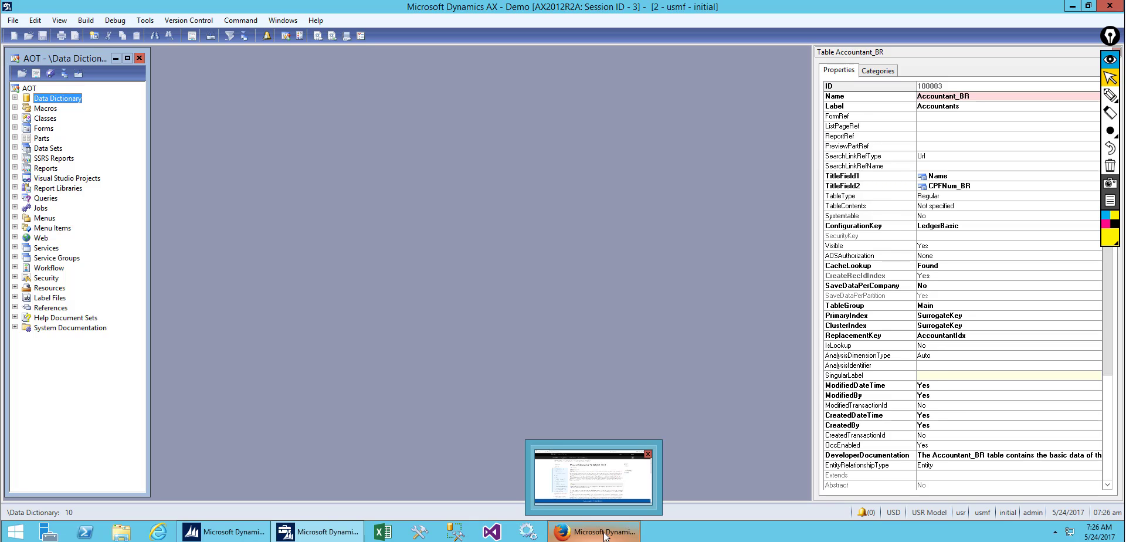
Bring the MSDN Dynamics AX IDE article back on screen in Firefox.
{"action": "left_click", "coordinate": [593, 531]}
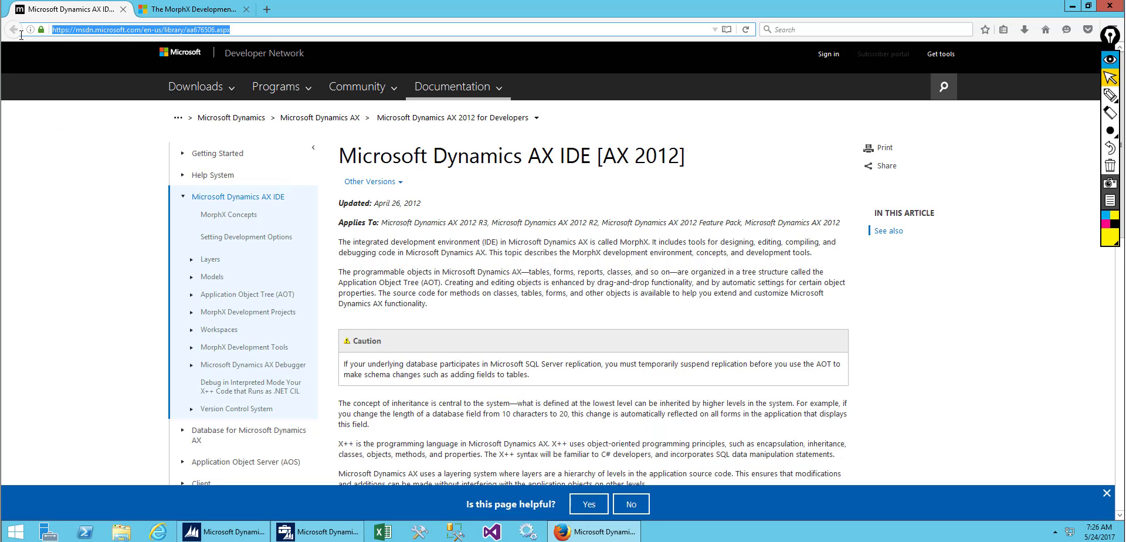
{"action": "mouse_move", "coordinate": [371, 173]}
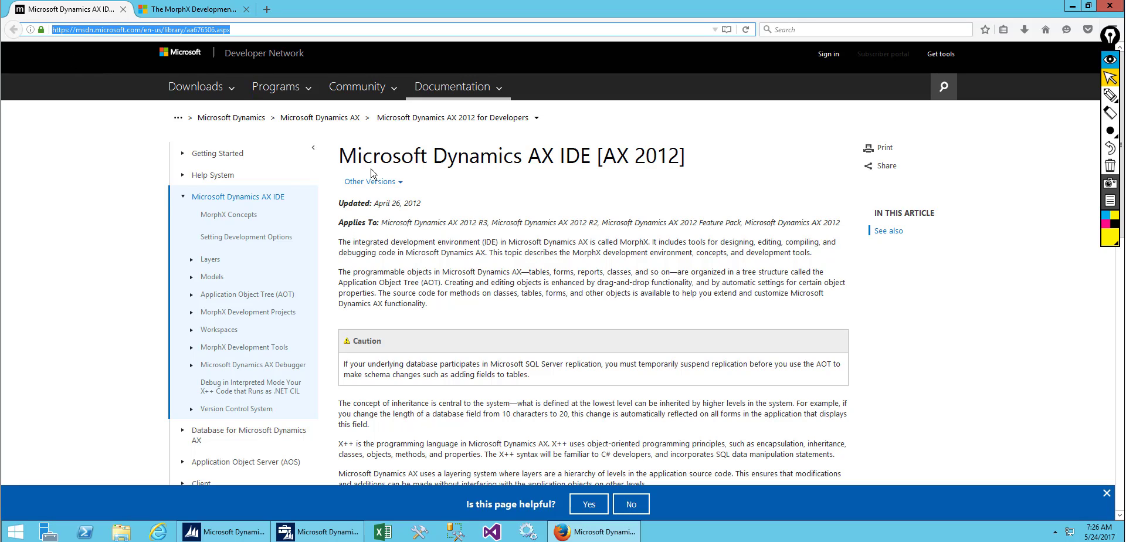
{"action": "mouse_move", "coordinate": [554, 156]}
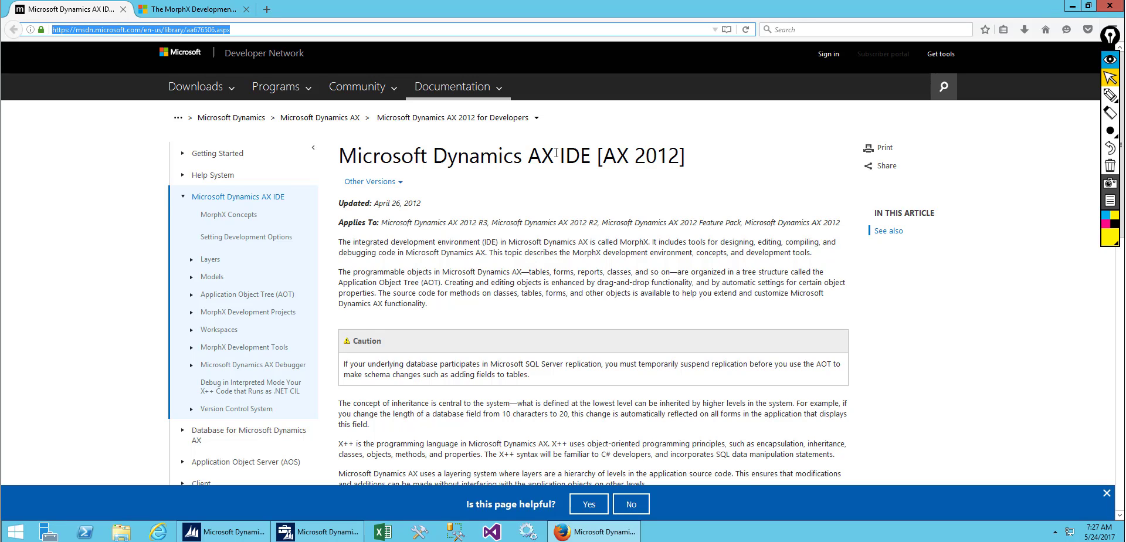
{"action": "mouse_move", "coordinate": [461, 223]}
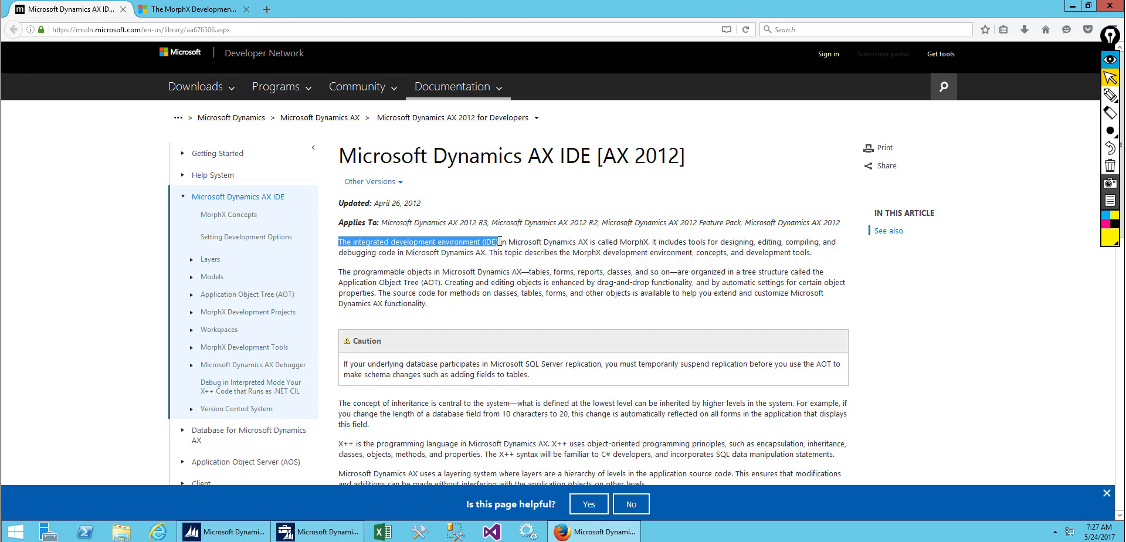
{"action": "mouse_move", "coordinate": [617, 242]}
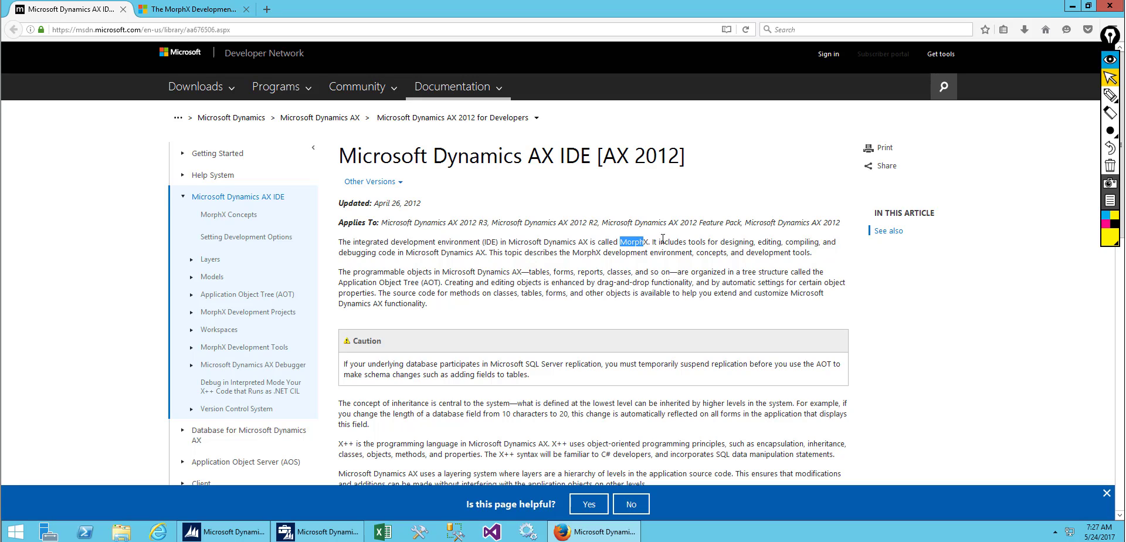
{"action": "mouse_move", "coordinate": [750, 245]}
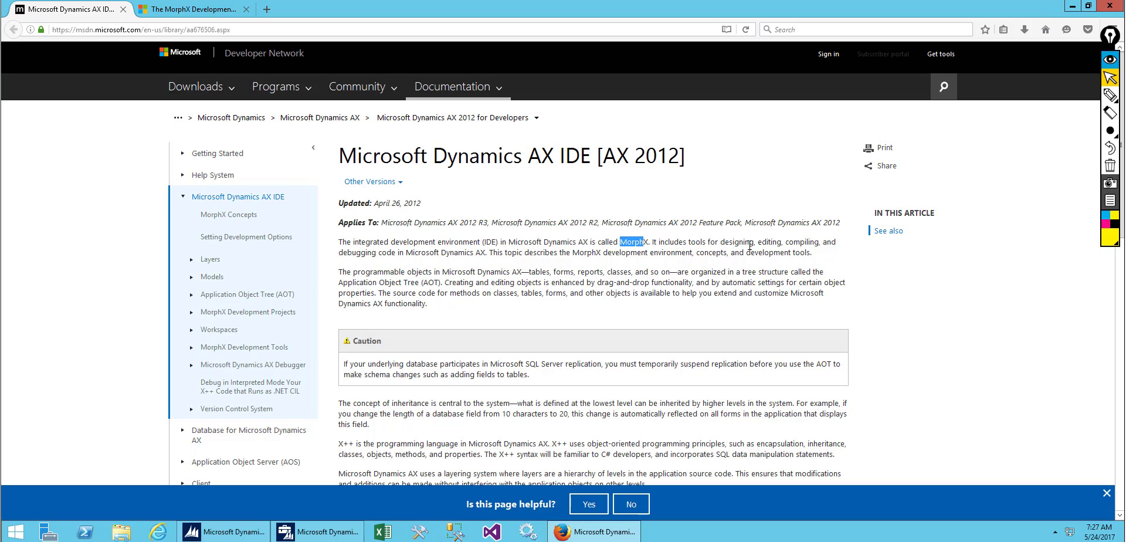
{"action": "mouse_move", "coordinate": [401, 255]}
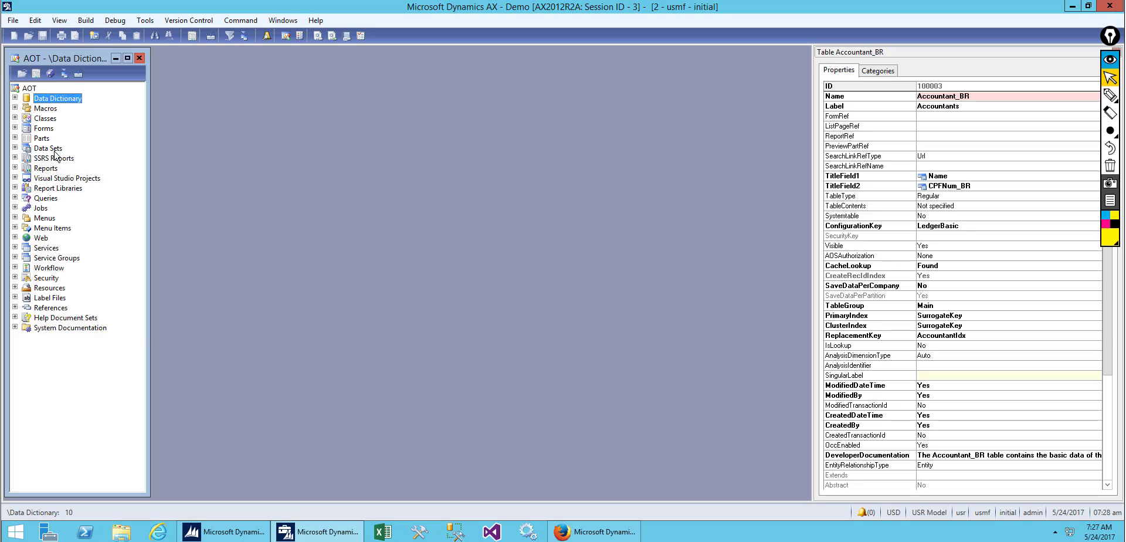
{"action": "left_click", "coordinate": [7, 98]}
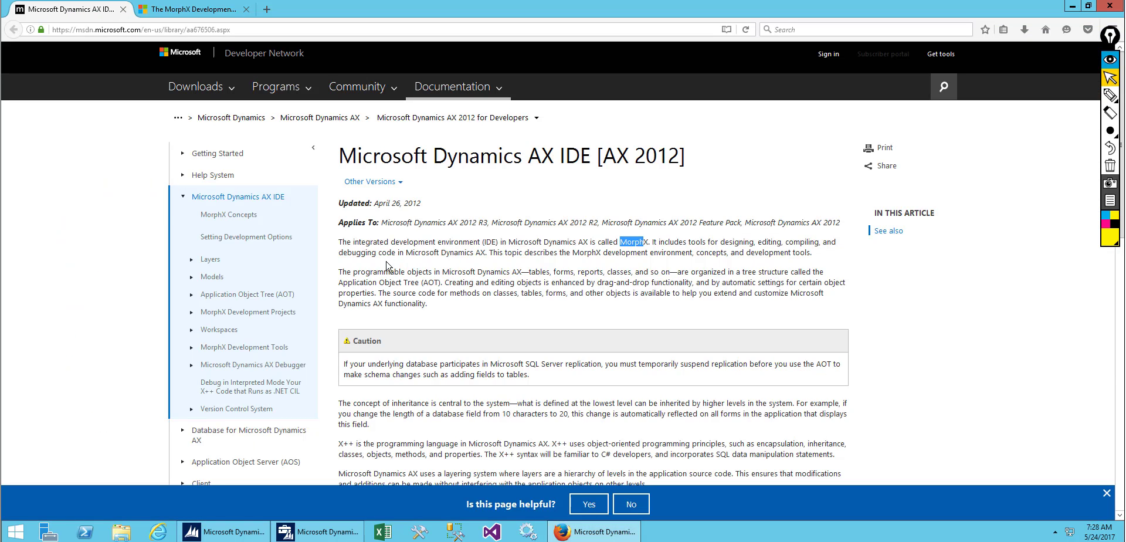
{"action": "mouse_move", "coordinate": [555, 263]}
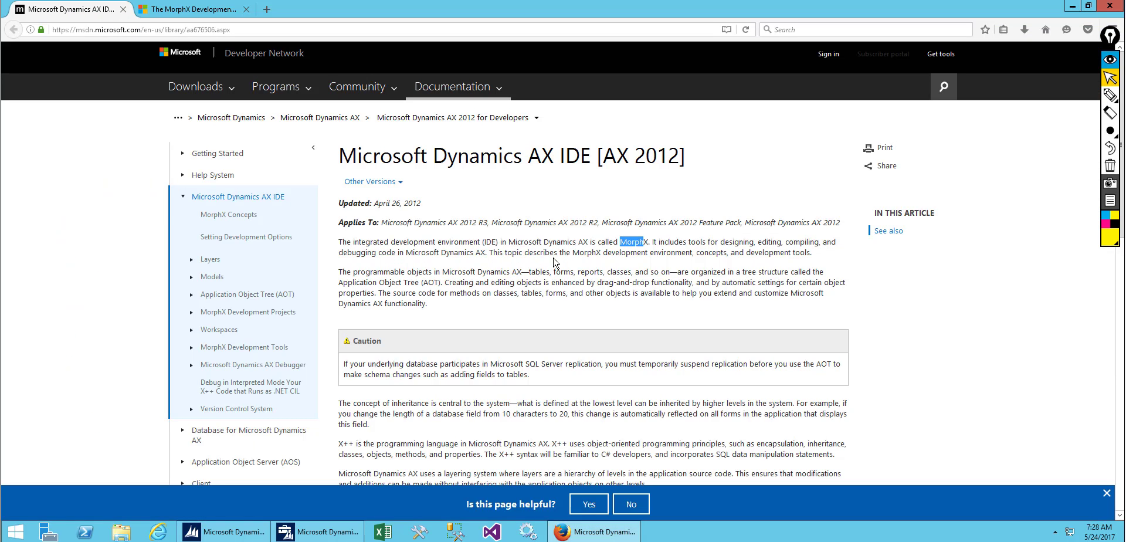
{"action": "left_click_drag", "start_coordinate": [341, 271], "coordinate": [383, 271]}
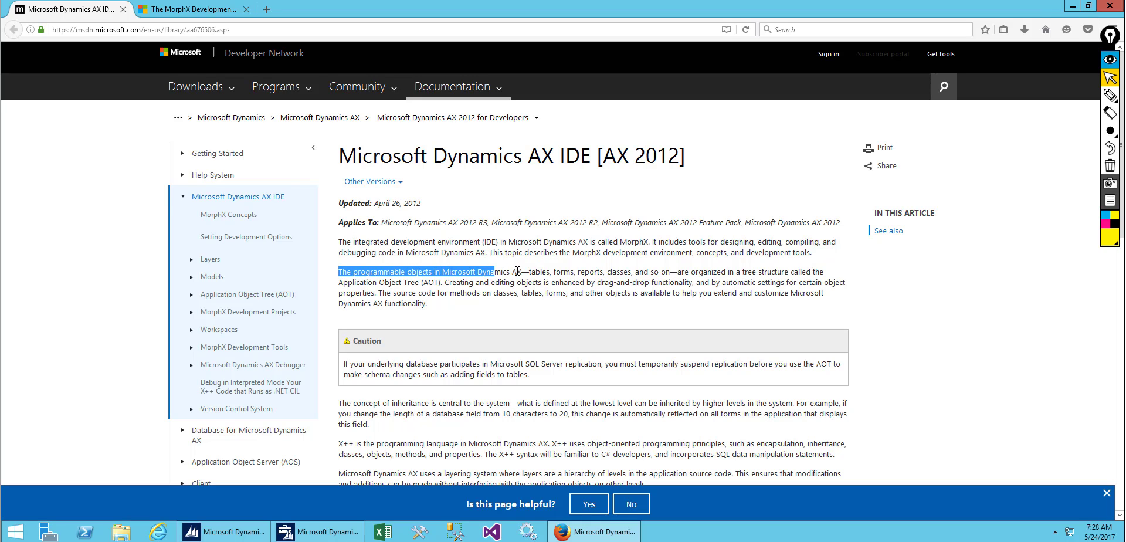
{"action": "left_click", "coordinate": [529, 272]}
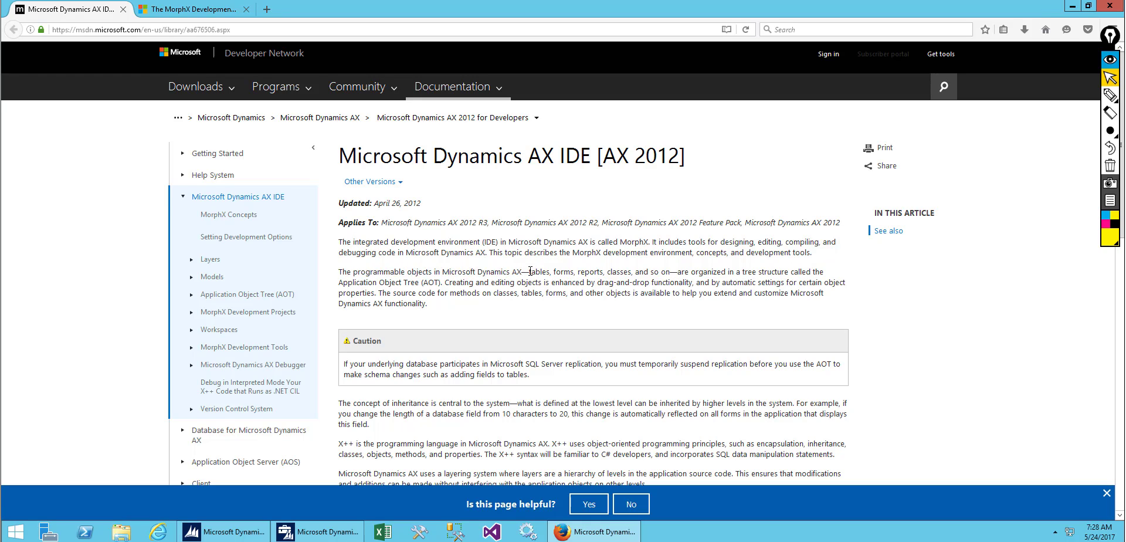
{"action": "mouse_move", "coordinate": [612, 271]}
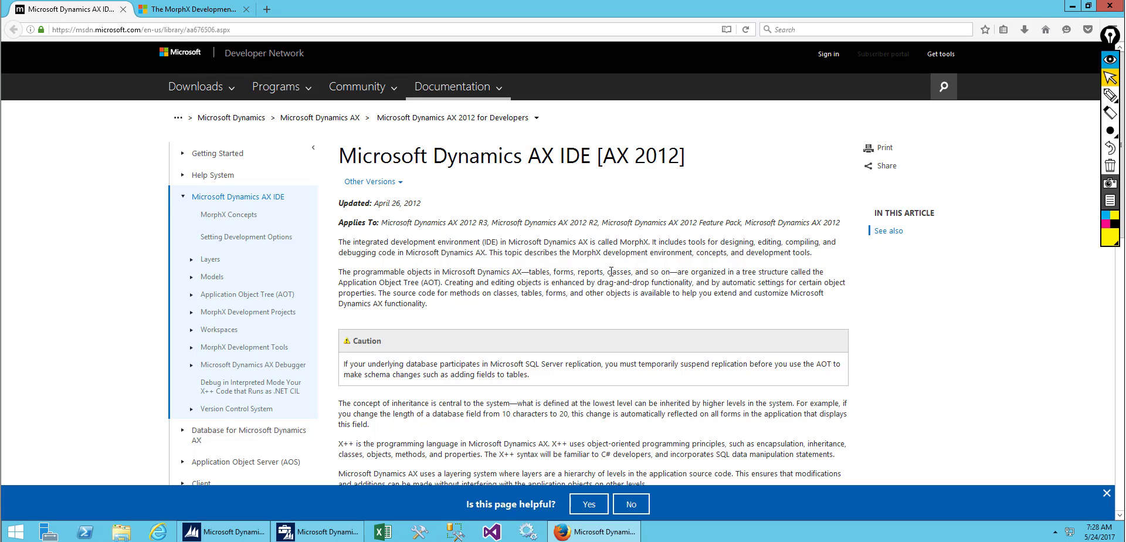
{"action": "mouse_move", "coordinate": [739, 282]}
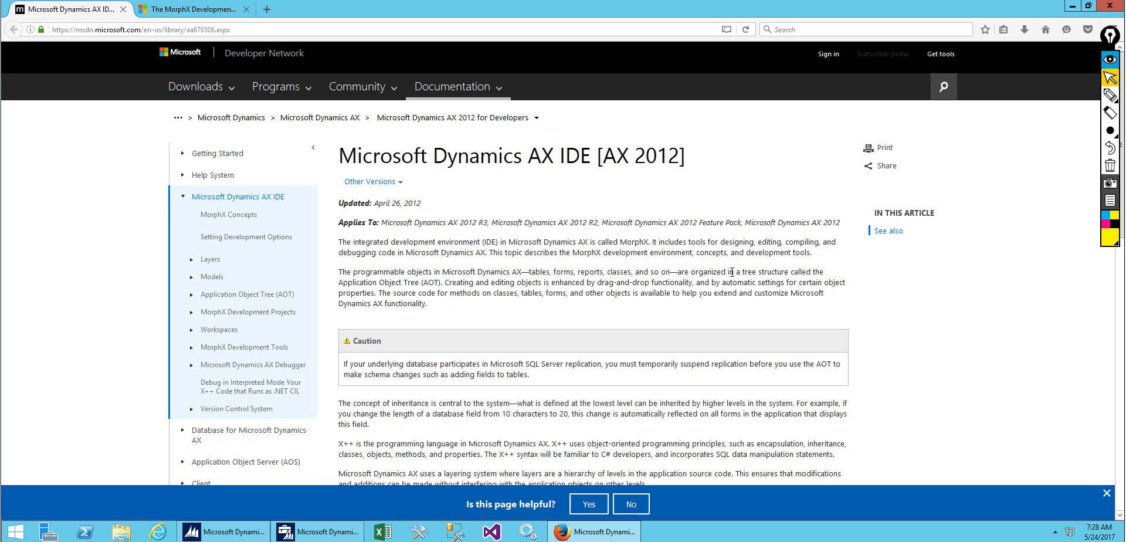
{"action": "mouse_move", "coordinate": [728, 251]}
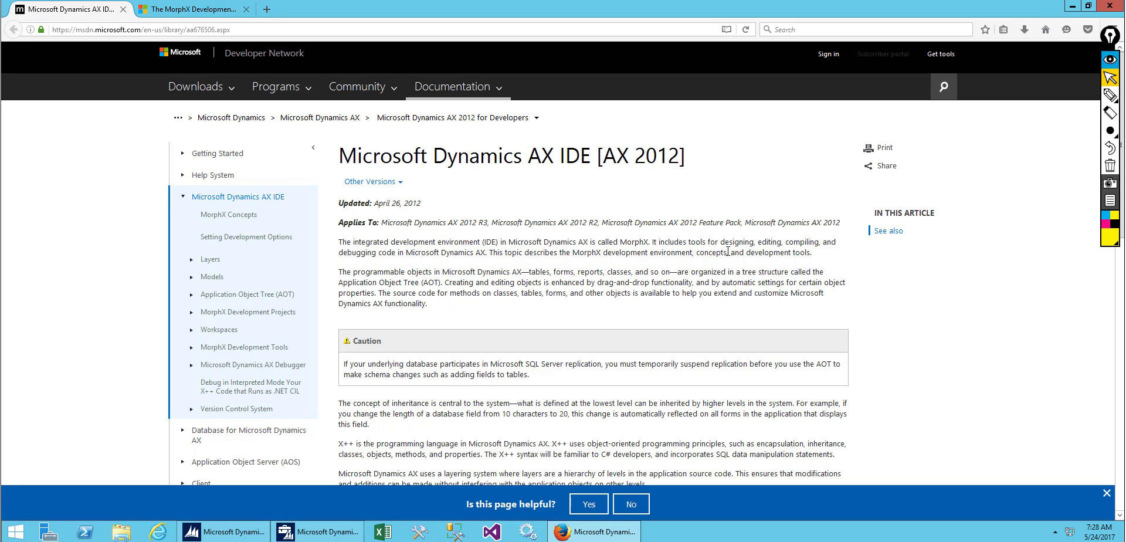
{"action": "mouse_move", "coordinate": [503, 298]}
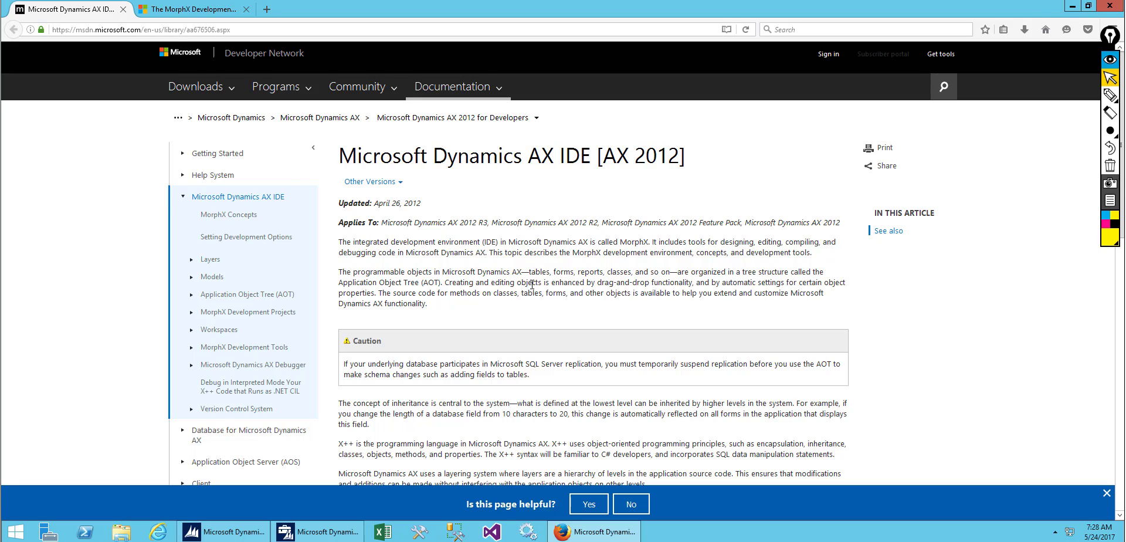
{"action": "mouse_move", "coordinate": [760, 285]}
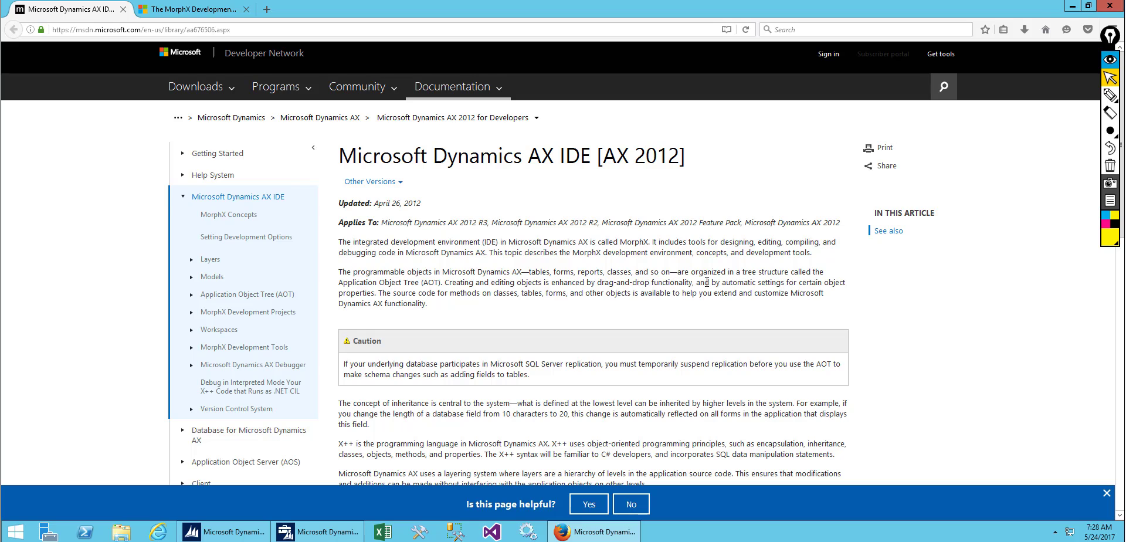
{"action": "mouse_move", "coordinate": [366, 302]}
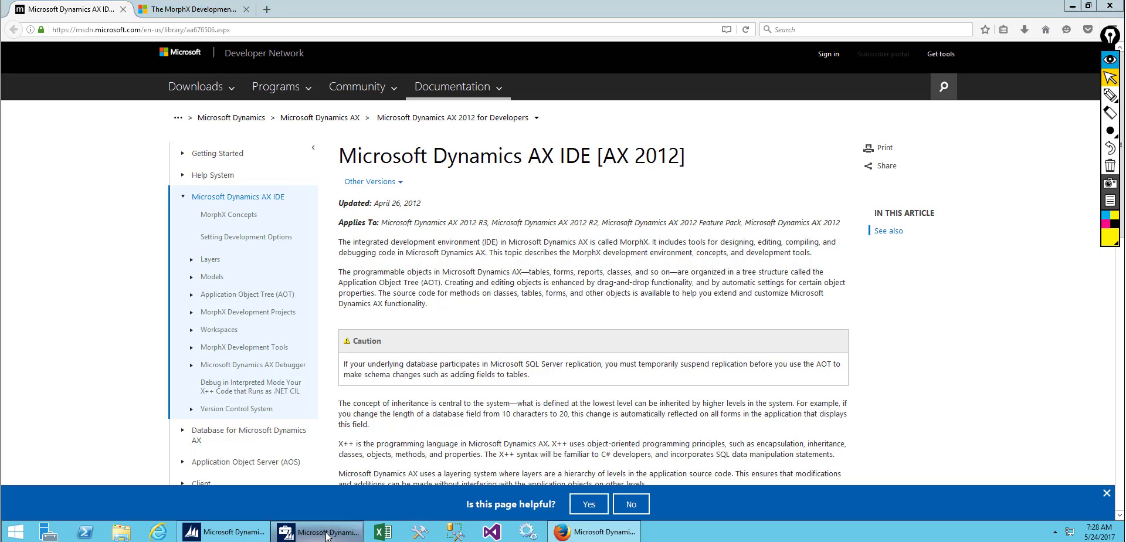
In the AOT Tables list, view the properties of Accountant_BR and AccountantLogisticsLocationRole_BR.
{"action": "left_click", "coordinate": [317, 532]}
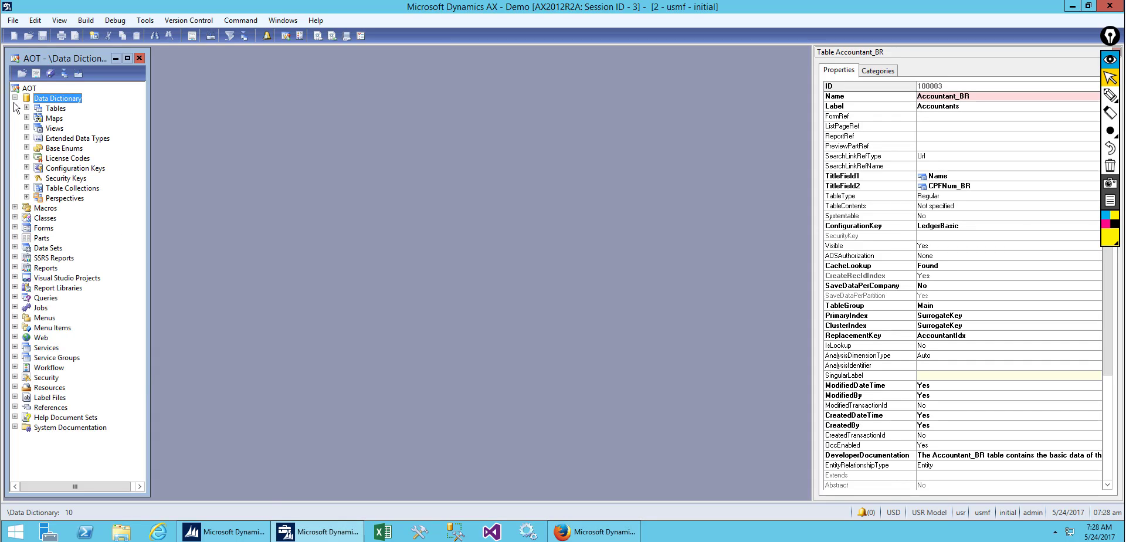
{"action": "mouse_move", "coordinate": [22, 105]}
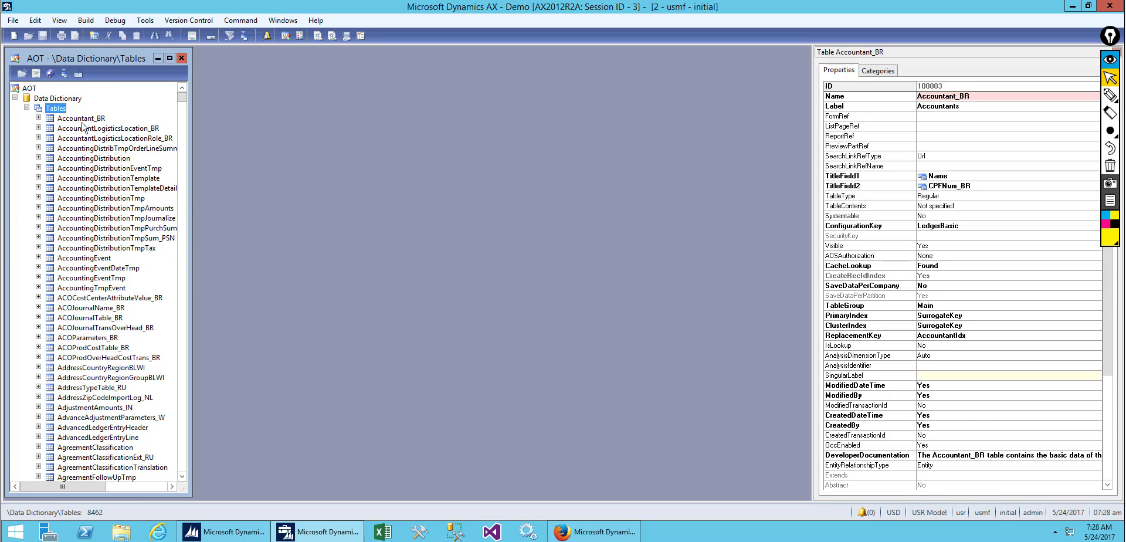
{"action": "left_click", "coordinate": [107, 127]}
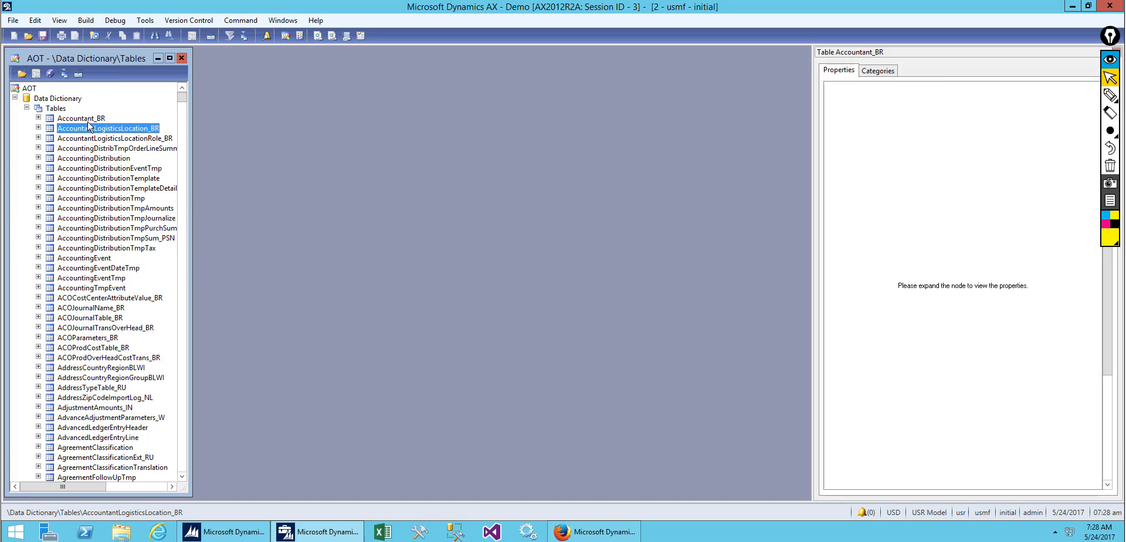
{"action": "left_click", "coordinate": [79, 118]}
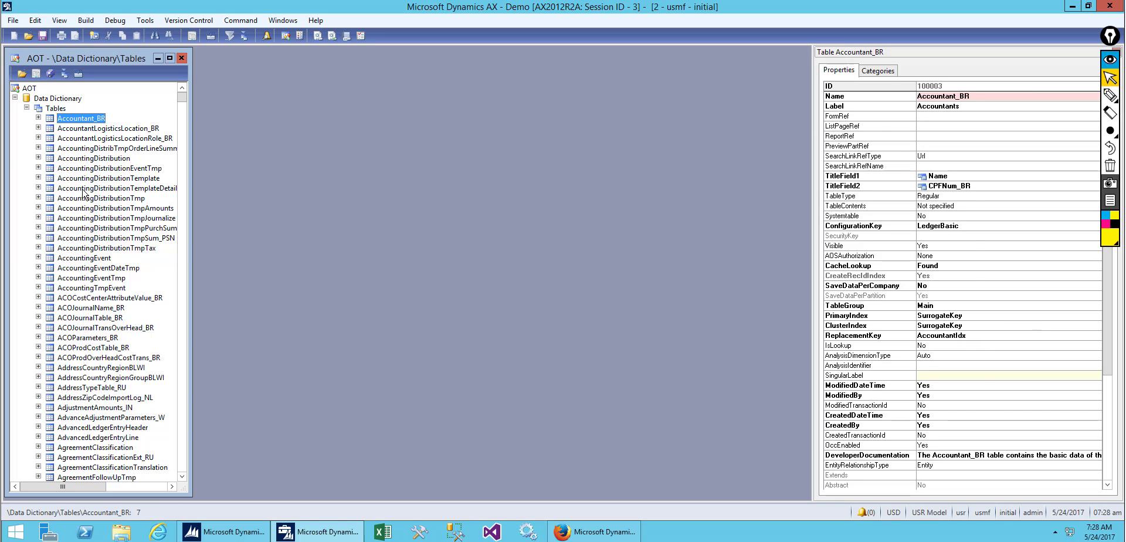
{"action": "mouse_move", "coordinate": [255, 197]}
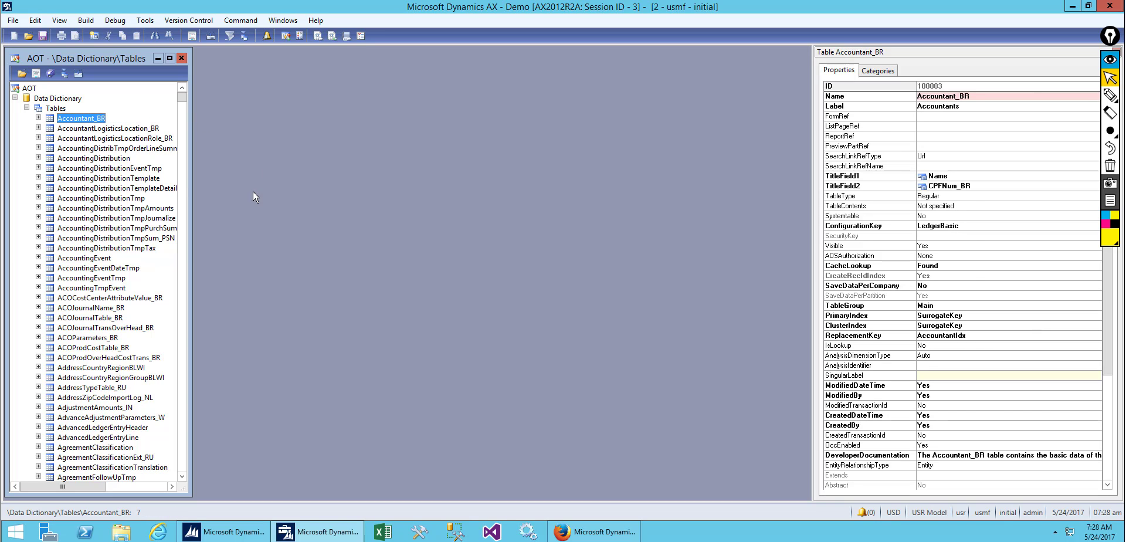
{"action": "mouse_move", "coordinate": [202, 165]}
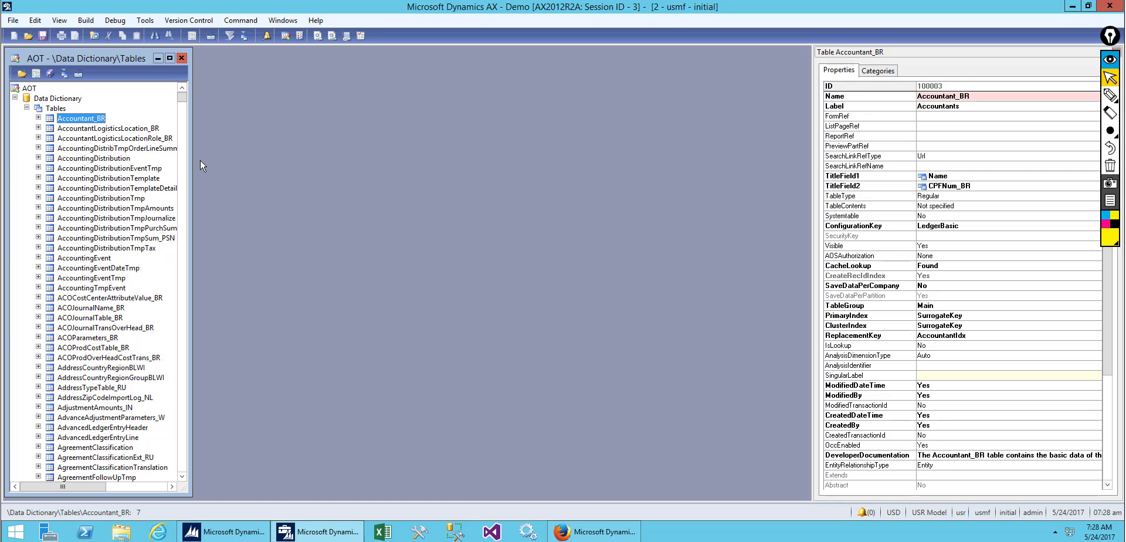
{"action": "mouse_move", "coordinate": [887, 169]}
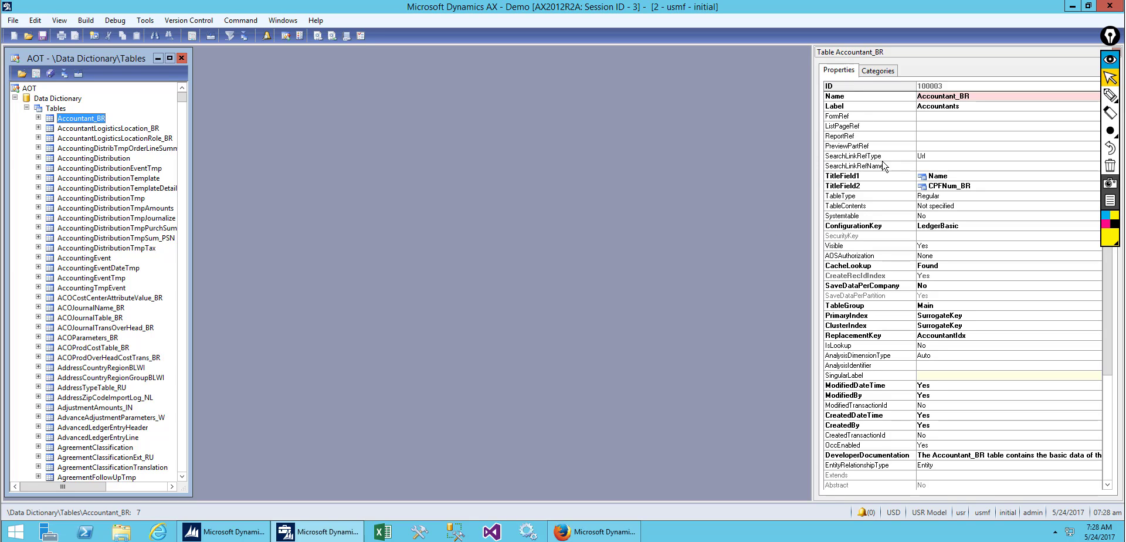
{"action": "left_click", "coordinate": [115, 138]}
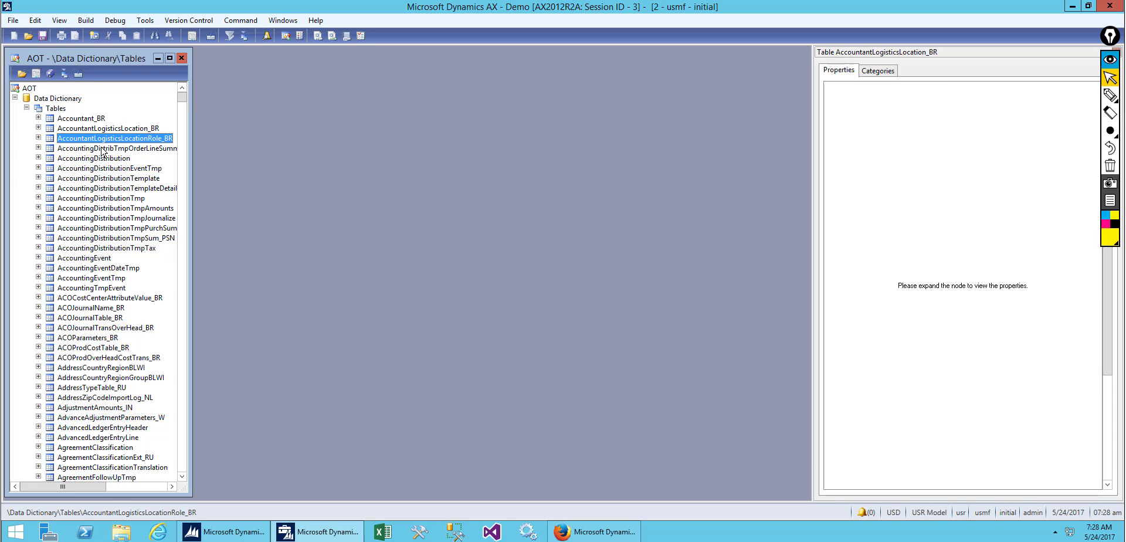
{"action": "left_click", "coordinate": [80, 118]}
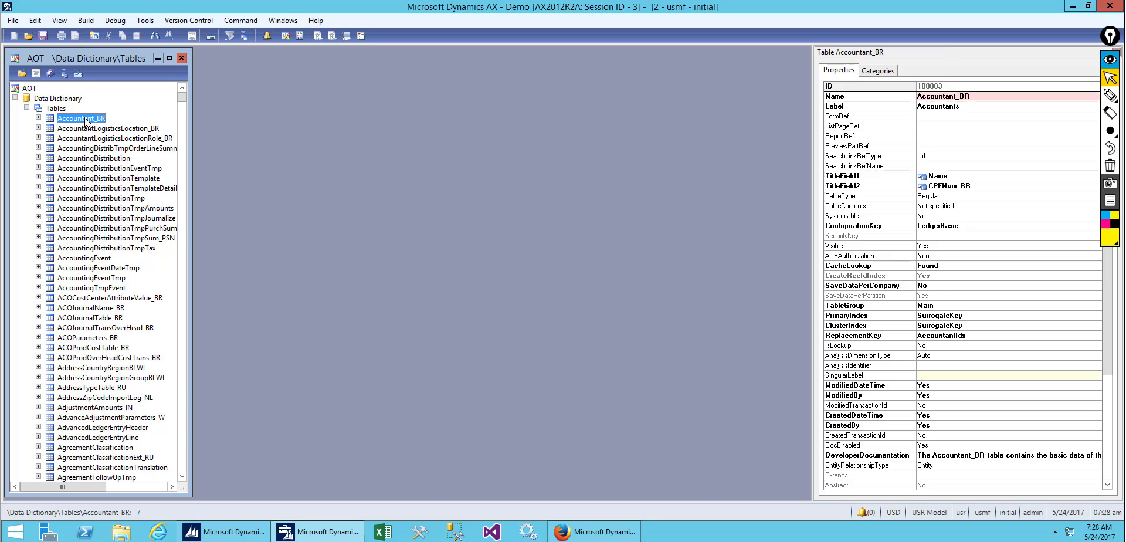
{"action": "mouse_move", "coordinate": [1060, 214]}
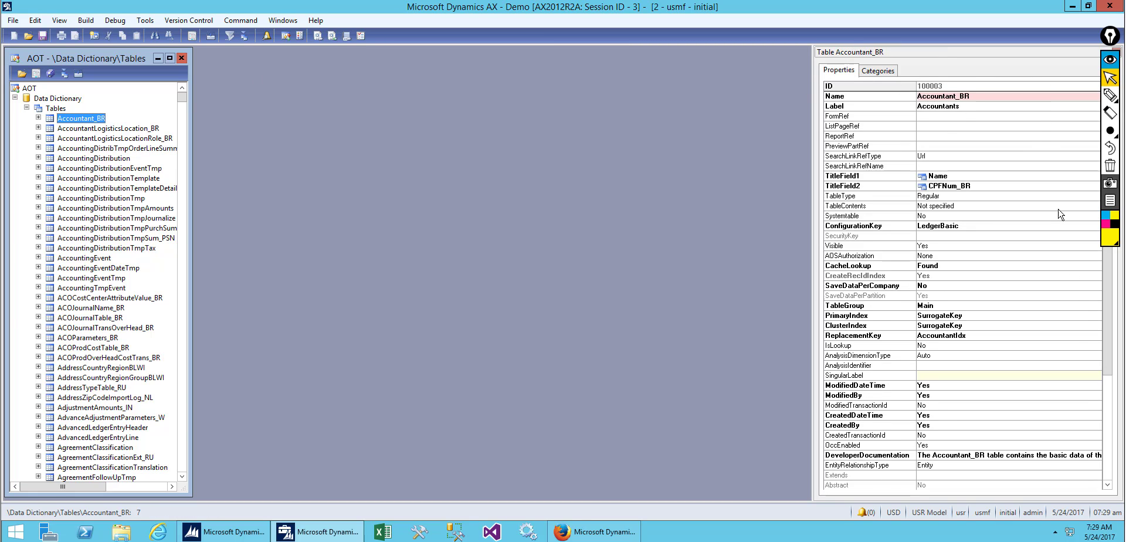
{"action": "left_click", "coordinate": [116, 139]}
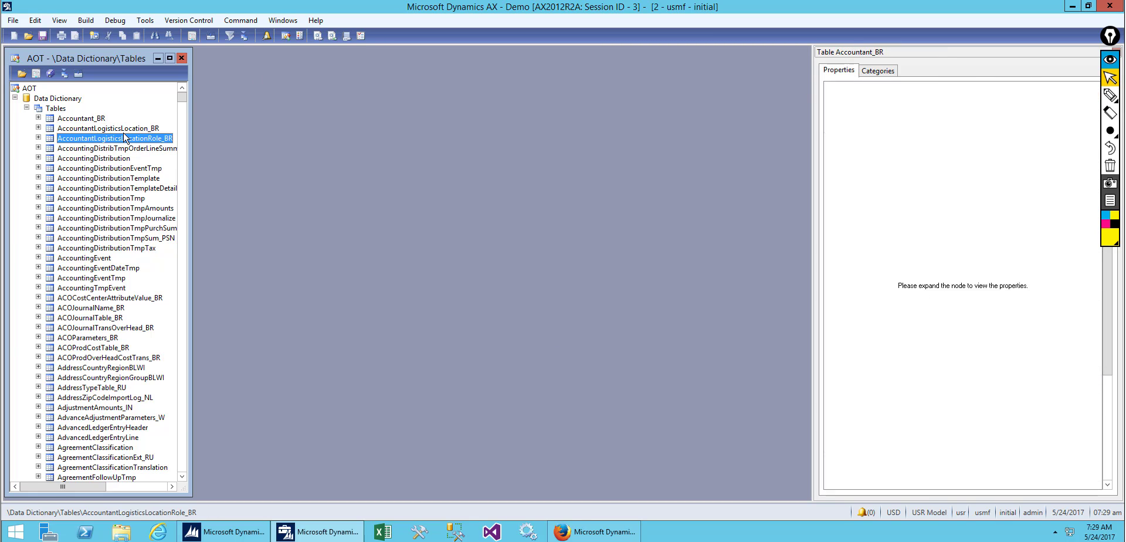
{"action": "left_click", "coordinate": [110, 137]}
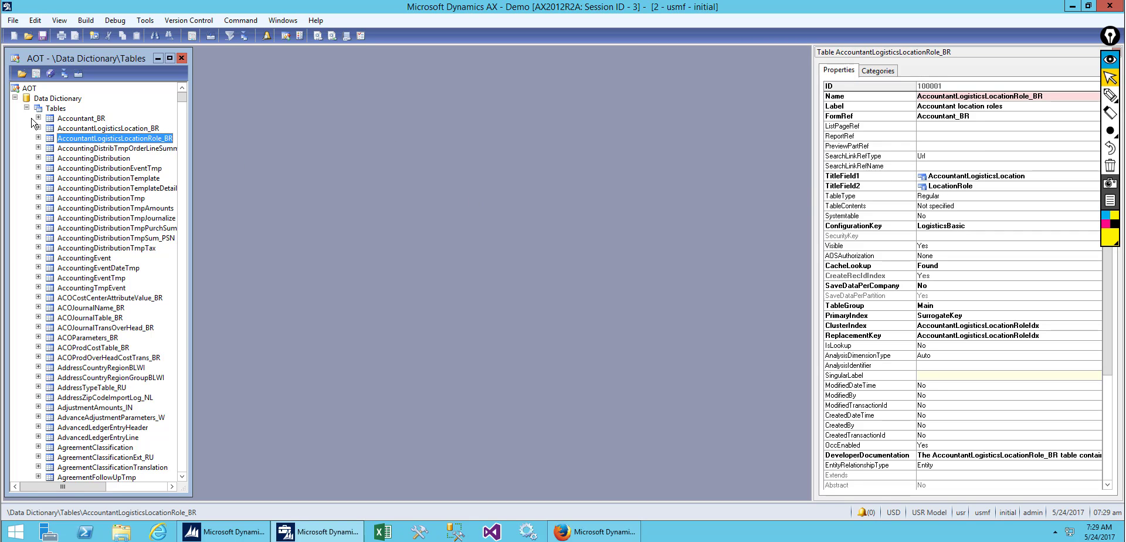
Collapse Tables, then browse and collapse Base Enums and Extended Data Types under Data Dictionary.
{"action": "left_click", "coordinate": [34, 108]}
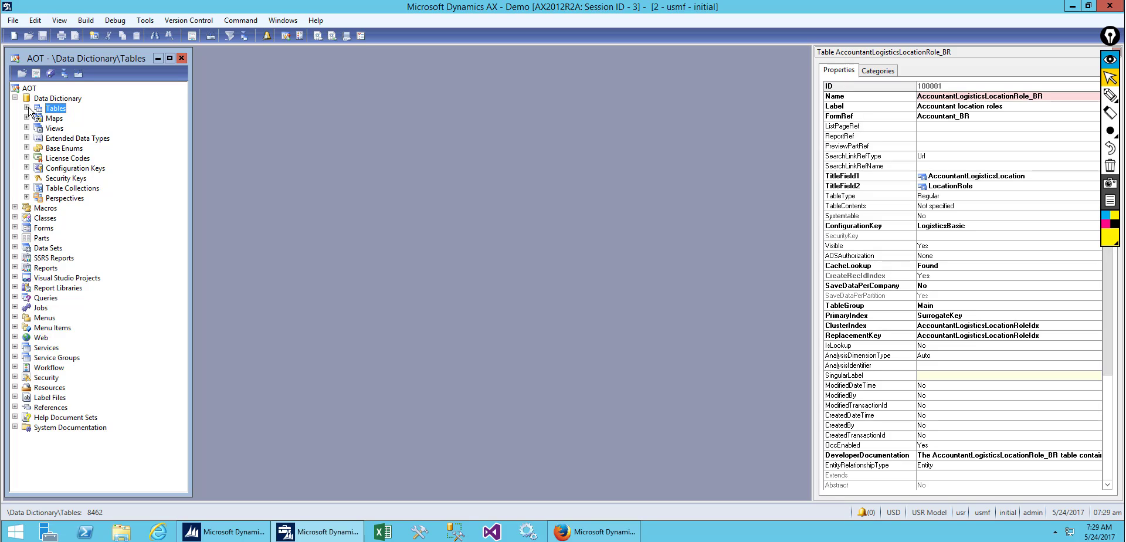
{"action": "mouse_move", "coordinate": [26, 113]}
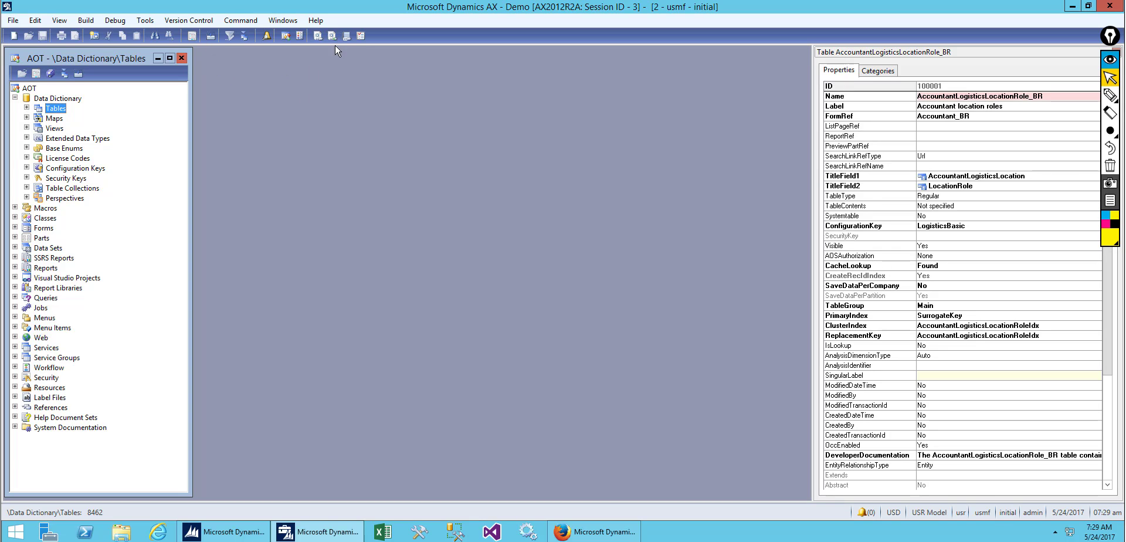
{"action": "mouse_move", "coordinate": [300, 35]}
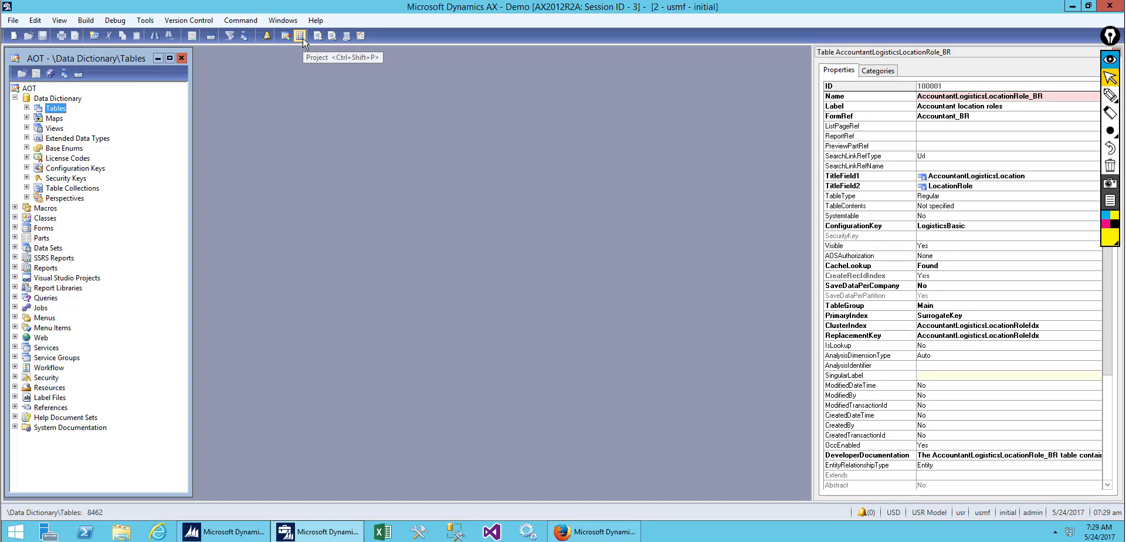
{"action": "mouse_move", "coordinate": [303, 43]}
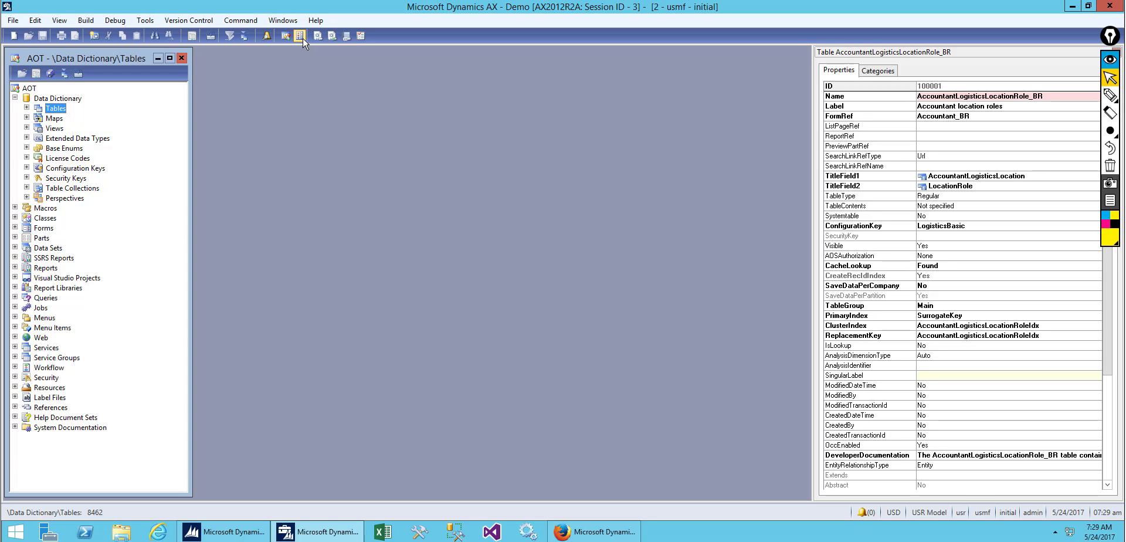
{"action": "mouse_move", "coordinate": [293, 42]}
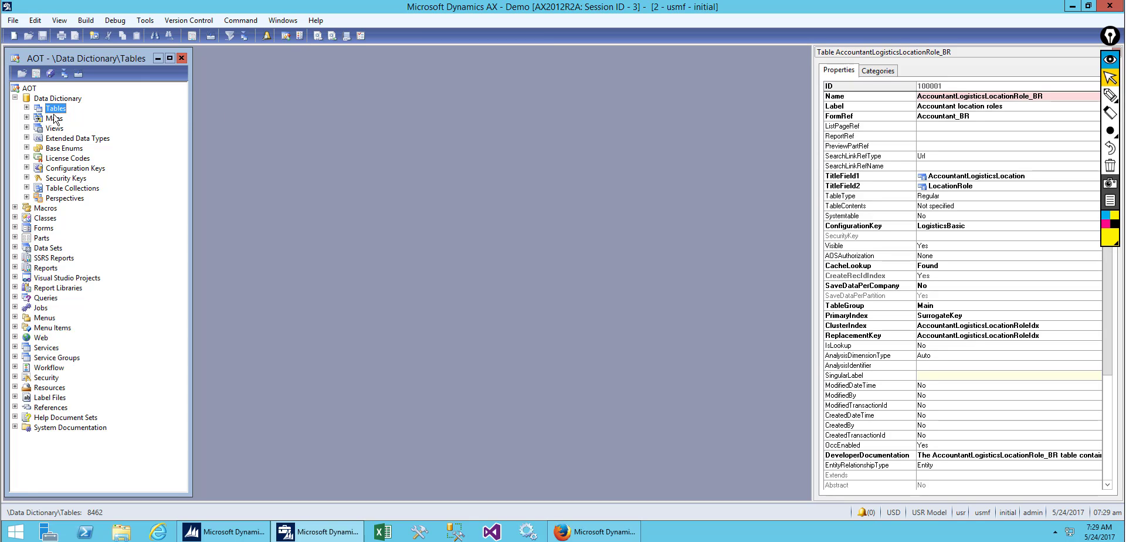
{"action": "left_click", "coordinate": [26, 108]}
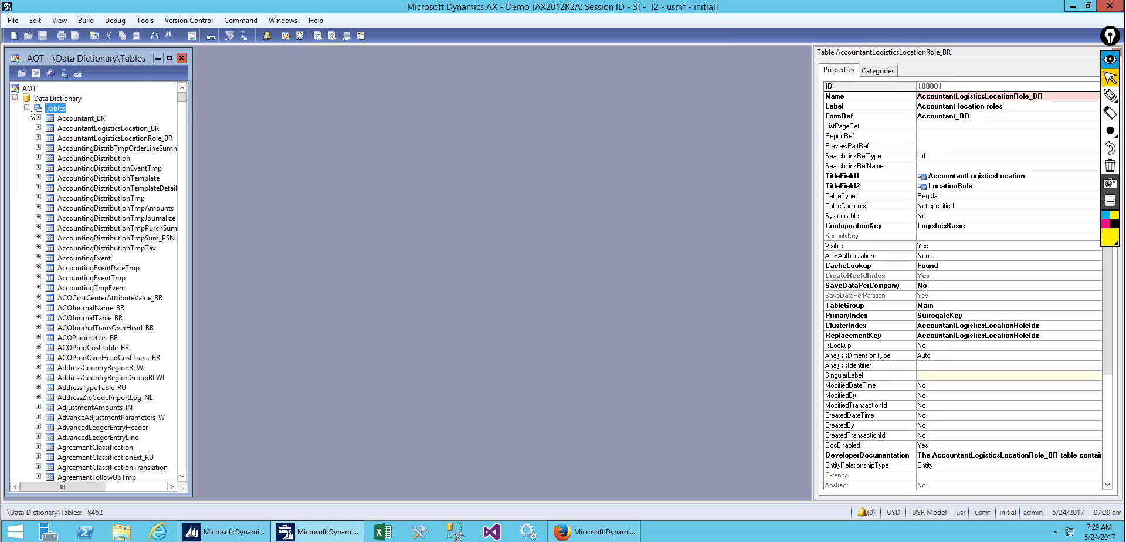
{"action": "left_click", "coordinate": [28, 108]}
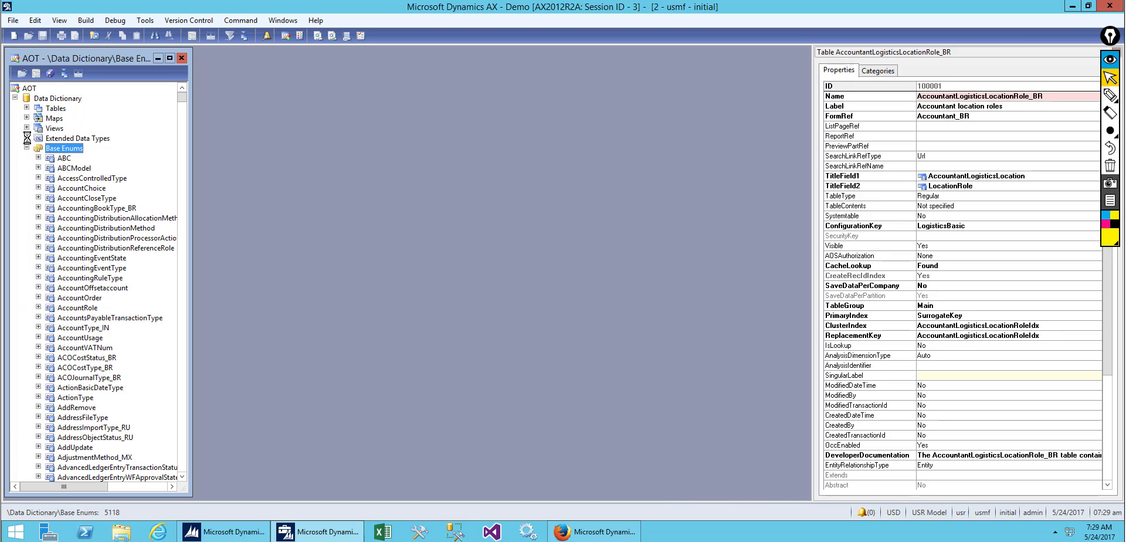
{"action": "left_click", "coordinate": [77, 138]}
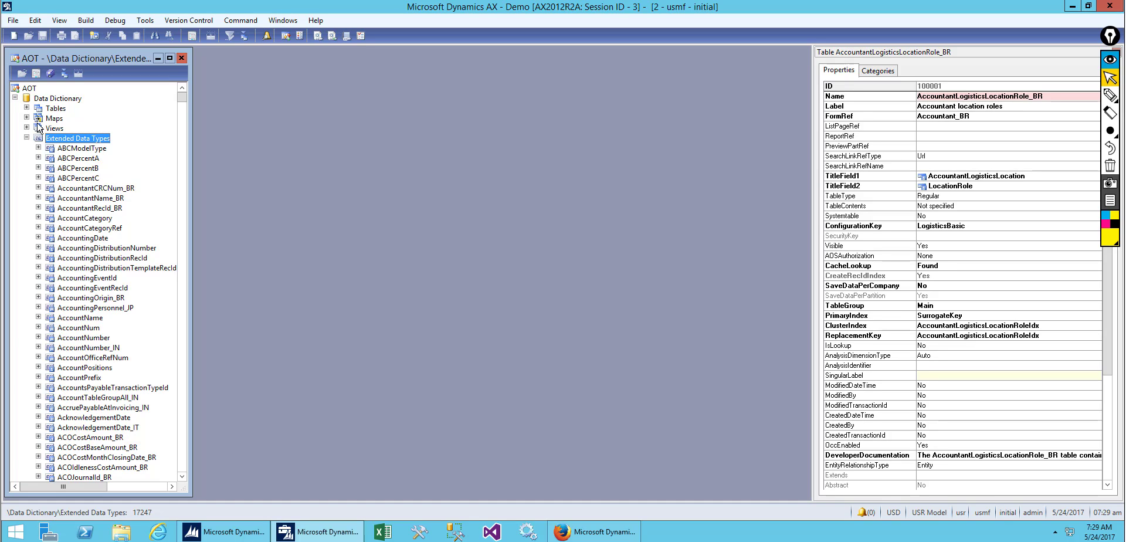
{"action": "left_click", "coordinate": [26, 138]}
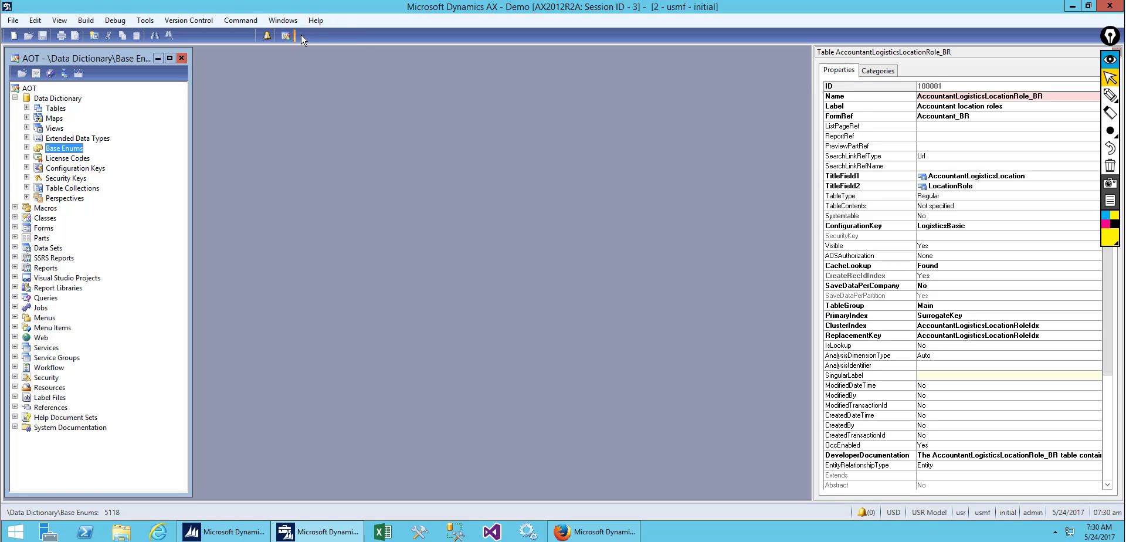
Open the Projects window, compare the Private and Shared groups, and expand Shared.
{"action": "left_click", "coordinate": [284, 35]}
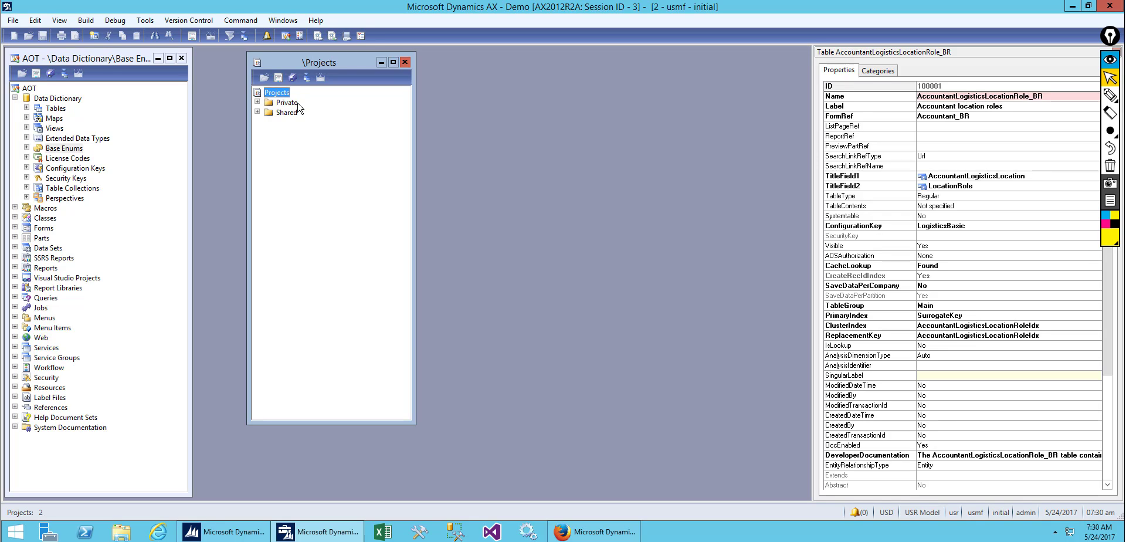
{"action": "mouse_move", "coordinate": [296, 114]}
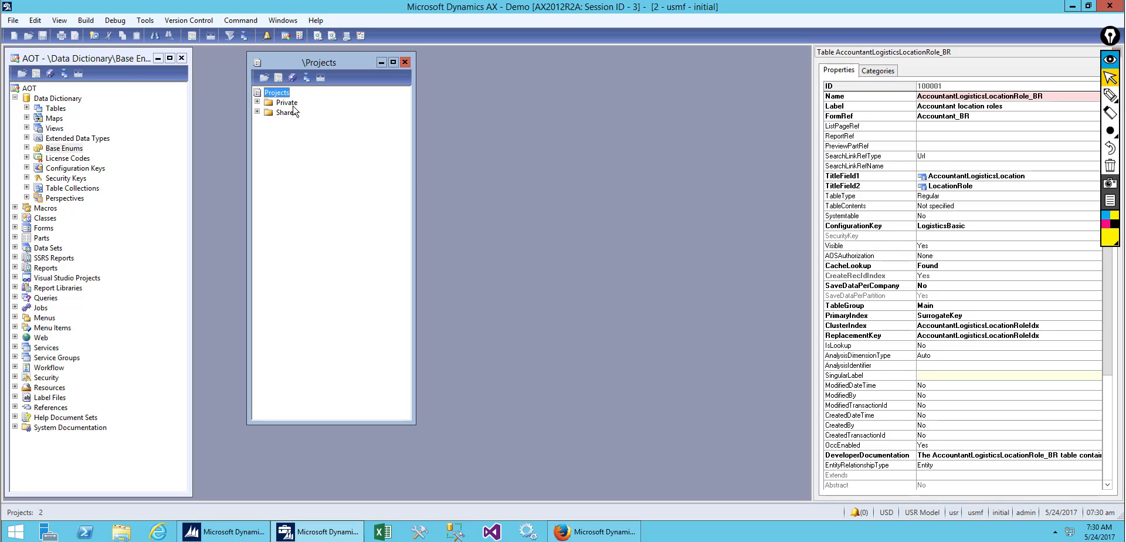
{"action": "left_click", "coordinate": [286, 102]}
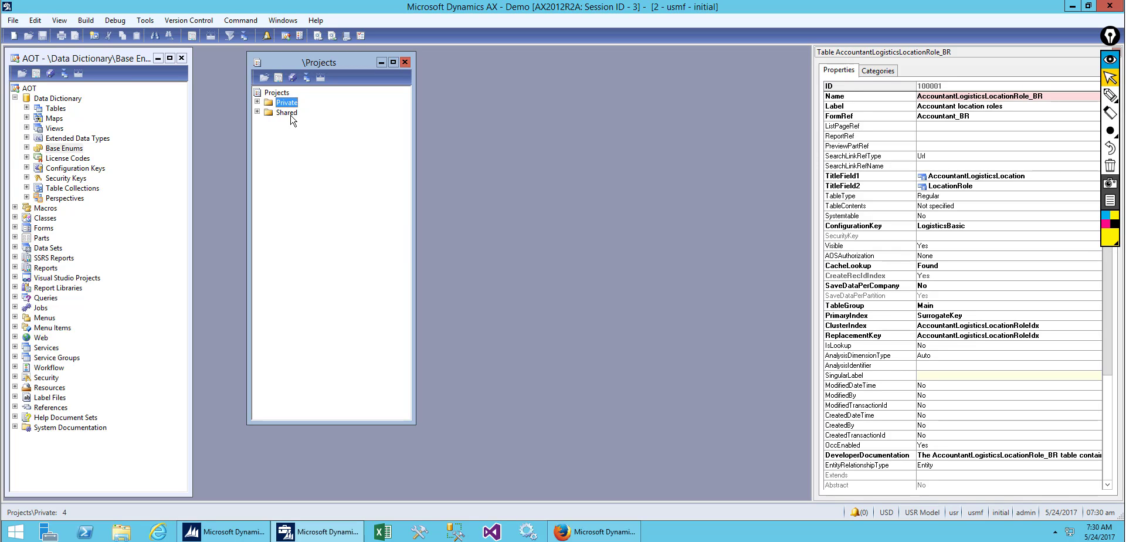
{"action": "left_click", "coordinate": [286, 112]}
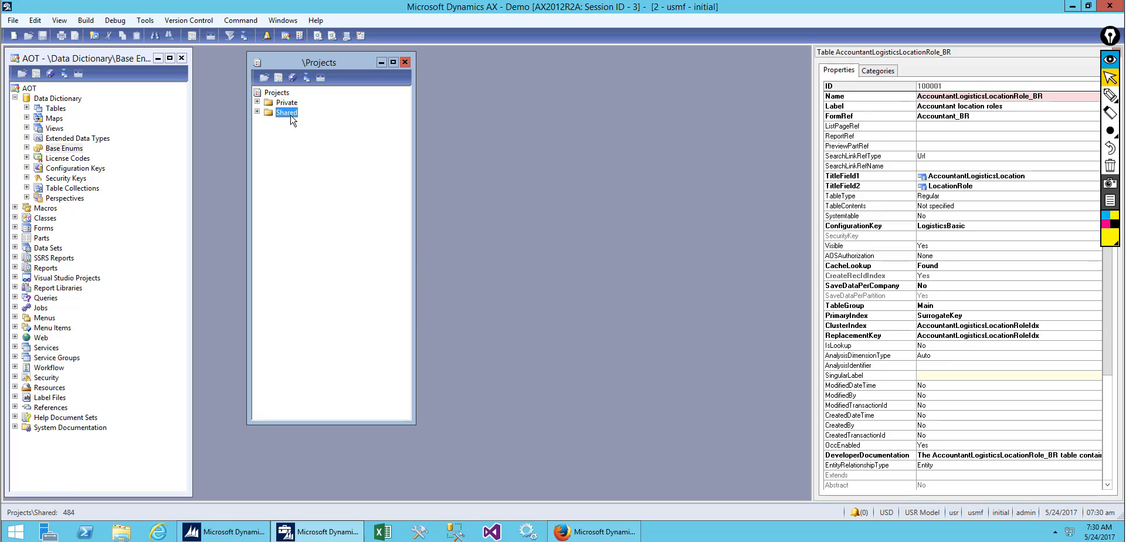
{"action": "left_click", "coordinate": [286, 102]}
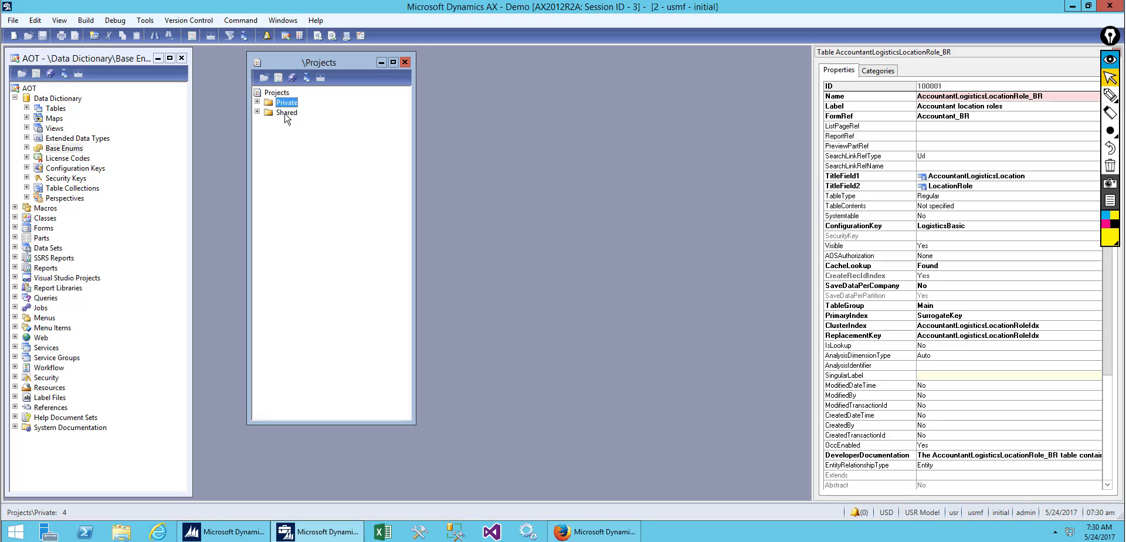
{"action": "left_click", "coordinate": [287, 112]}
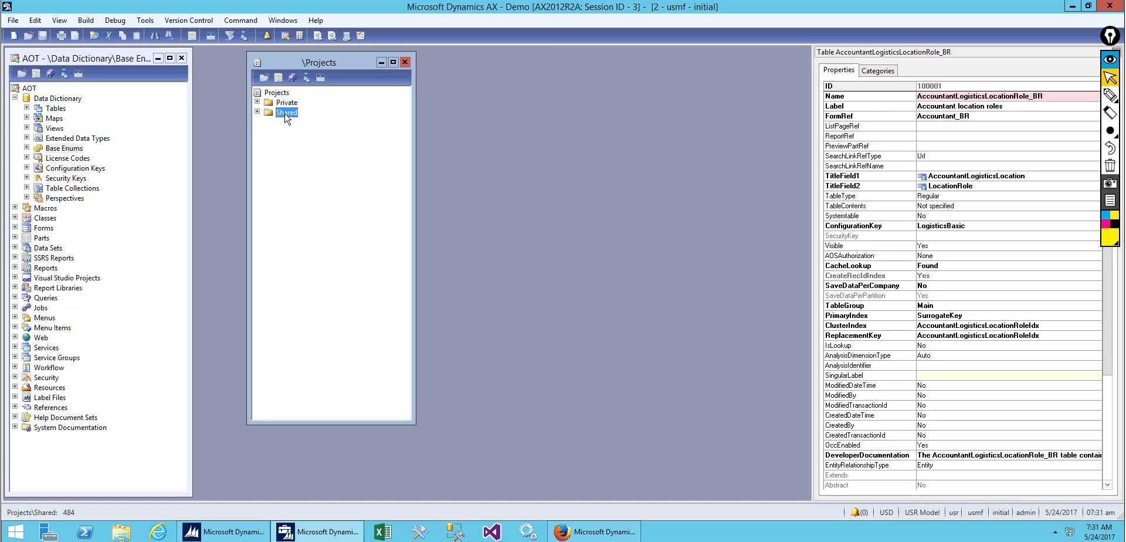
{"action": "left_click", "coordinate": [257, 112]}
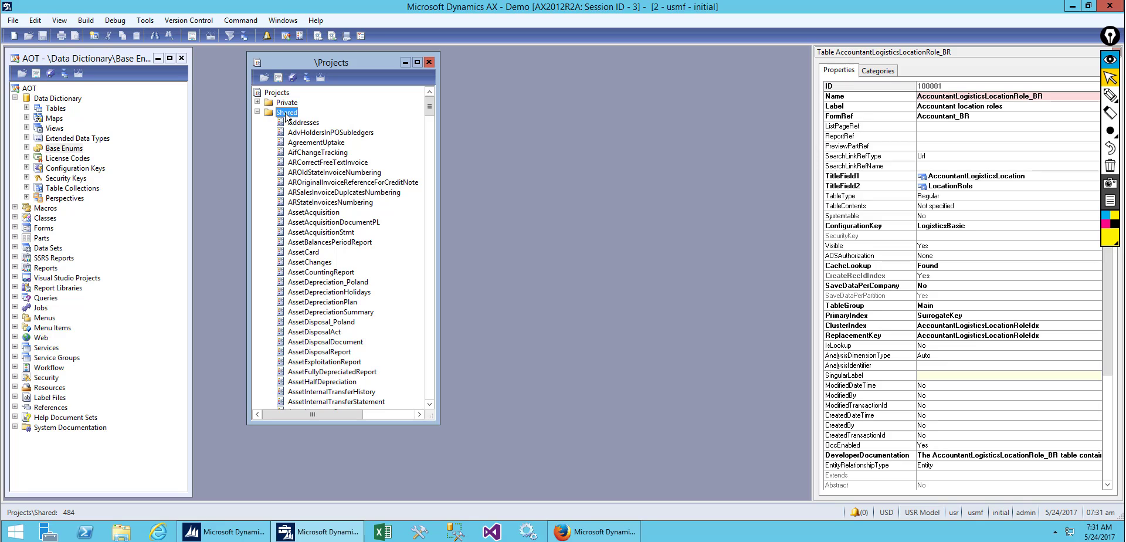
Create a new shared project, Project1, from the Shared node's New > Project menu.
{"action": "right_click", "coordinate": [286, 112]}
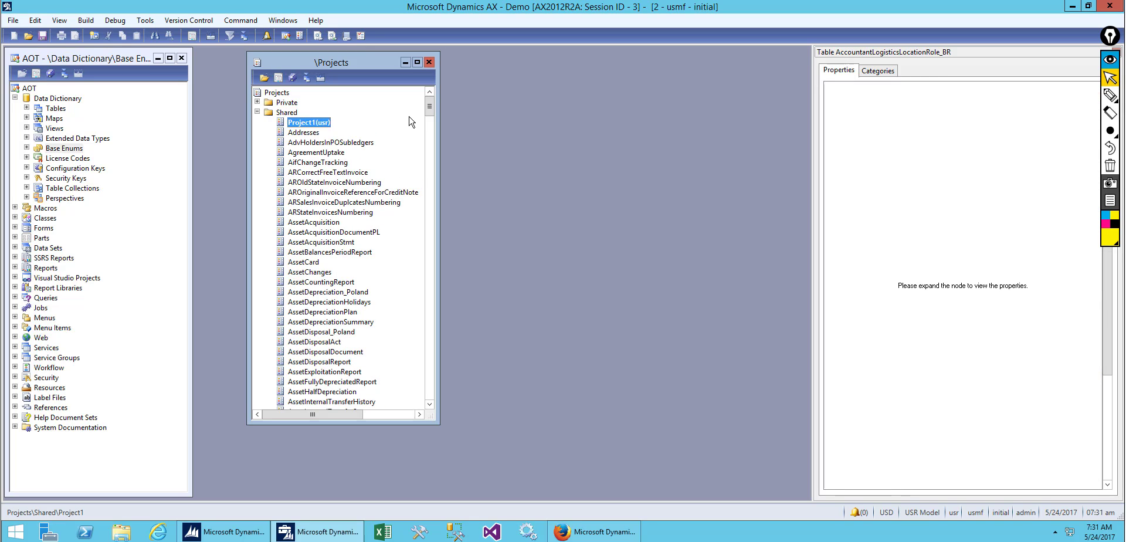
{"action": "mouse_move", "coordinate": [295, 144]}
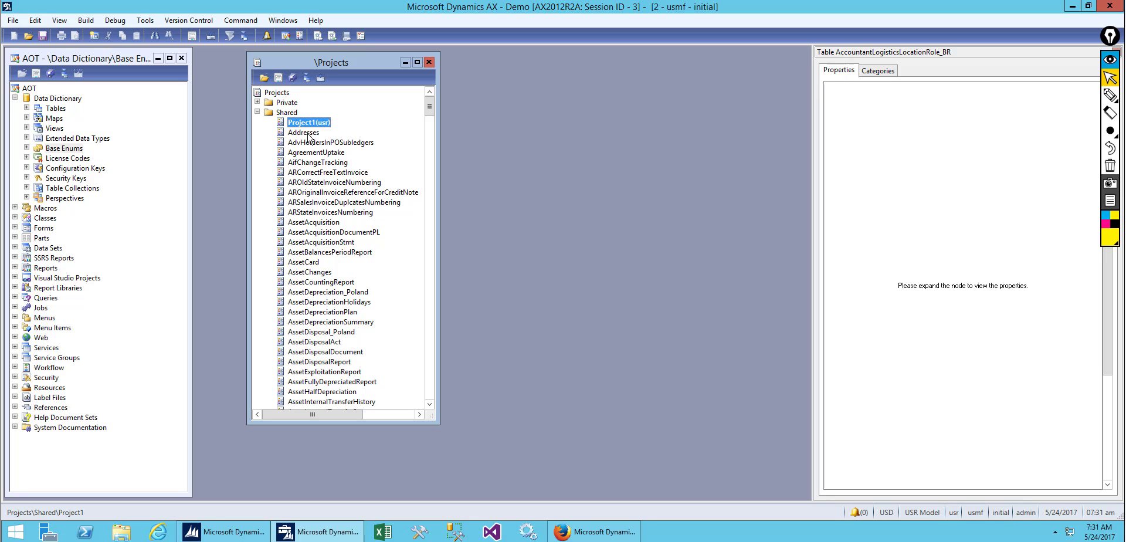
{"action": "mouse_move", "coordinate": [416, 174]}
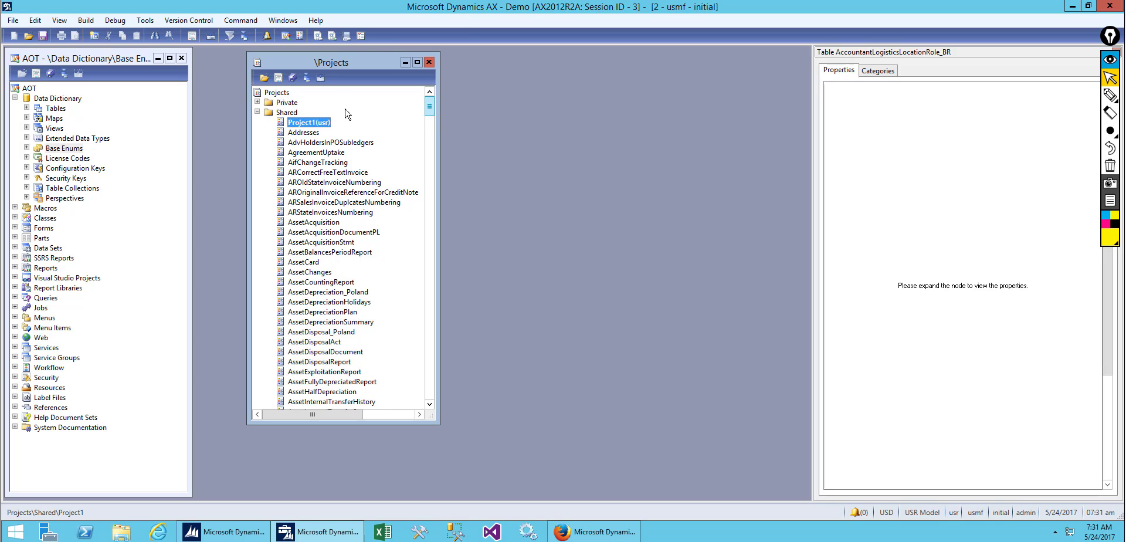
Rename Project1, typing 'aRichard_MY_Demo' as the new project's name.
{"action": "right_click", "coordinate": [309, 122]}
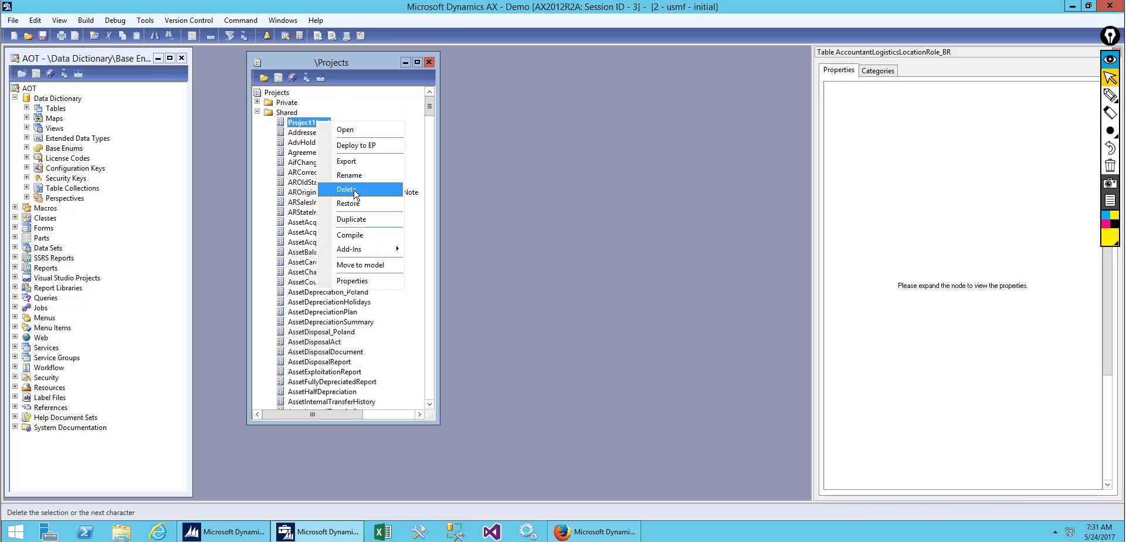
{"action": "left_click", "coordinate": [349, 175]}
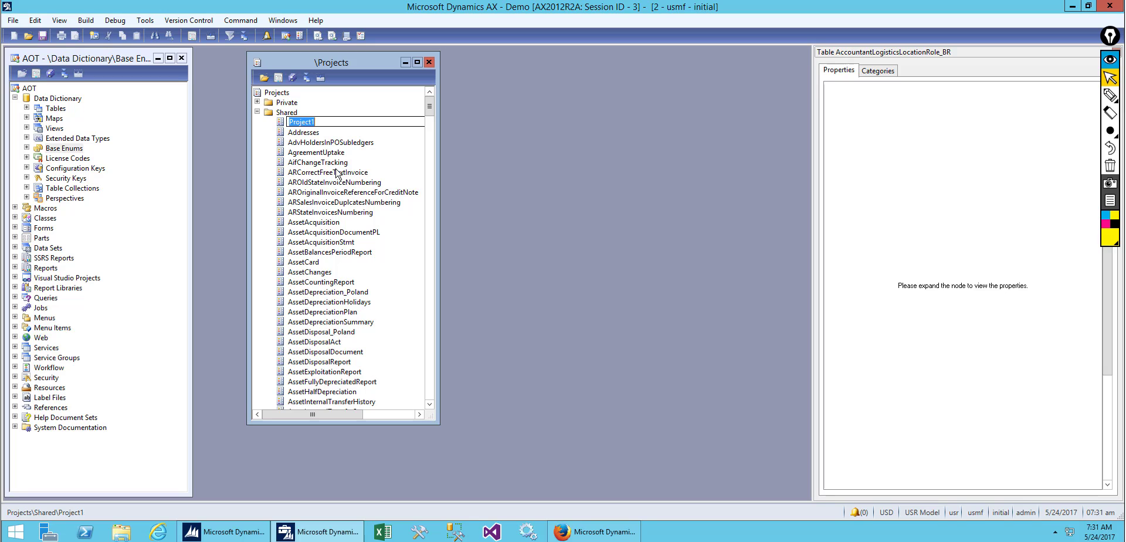
{"action": "type", "text": "a"}
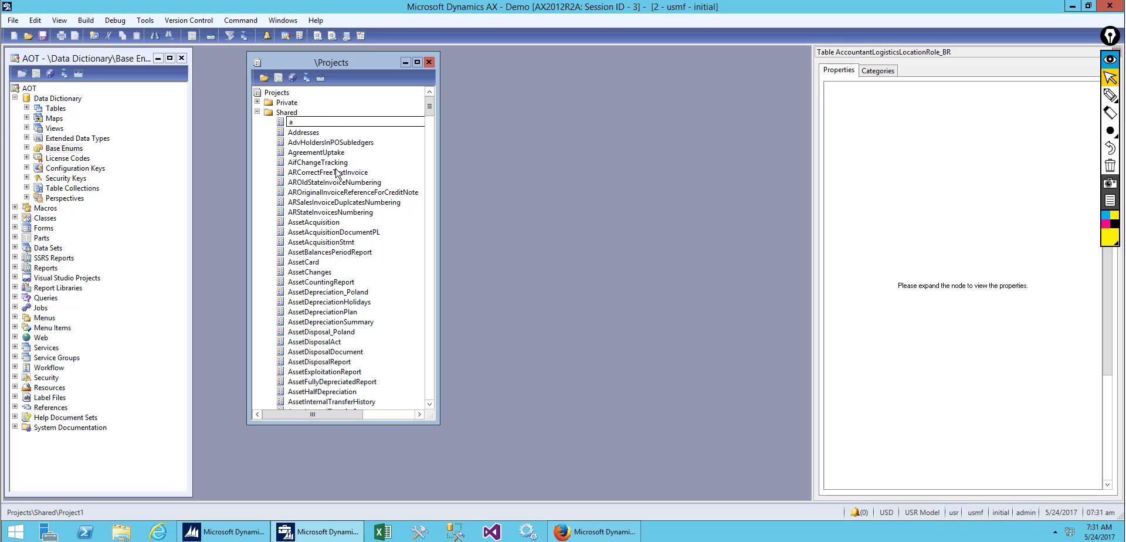
{"action": "type", "text": "R"}
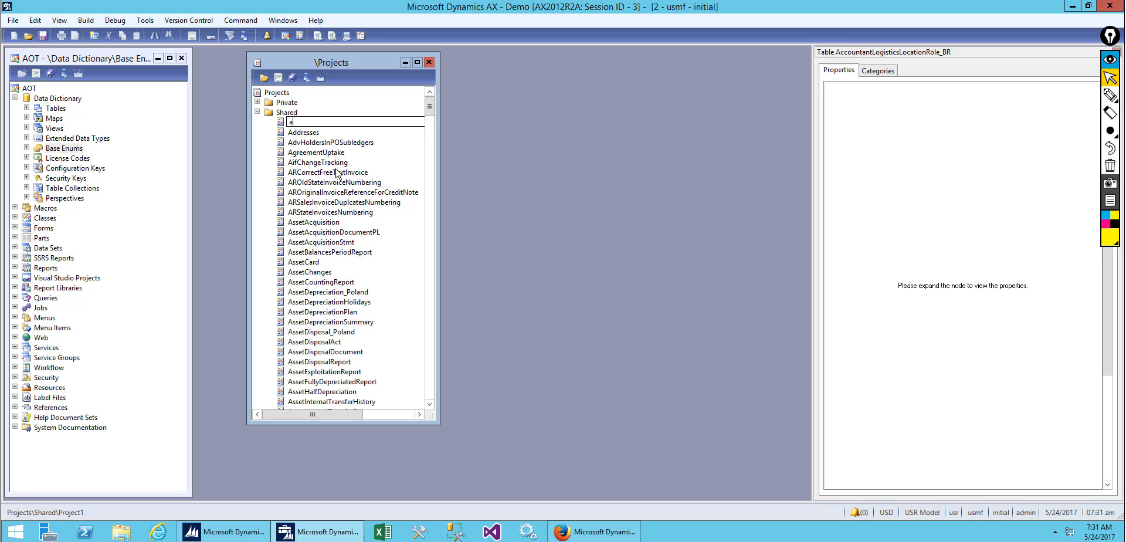
{"action": "type", "text": "aRichard_"}
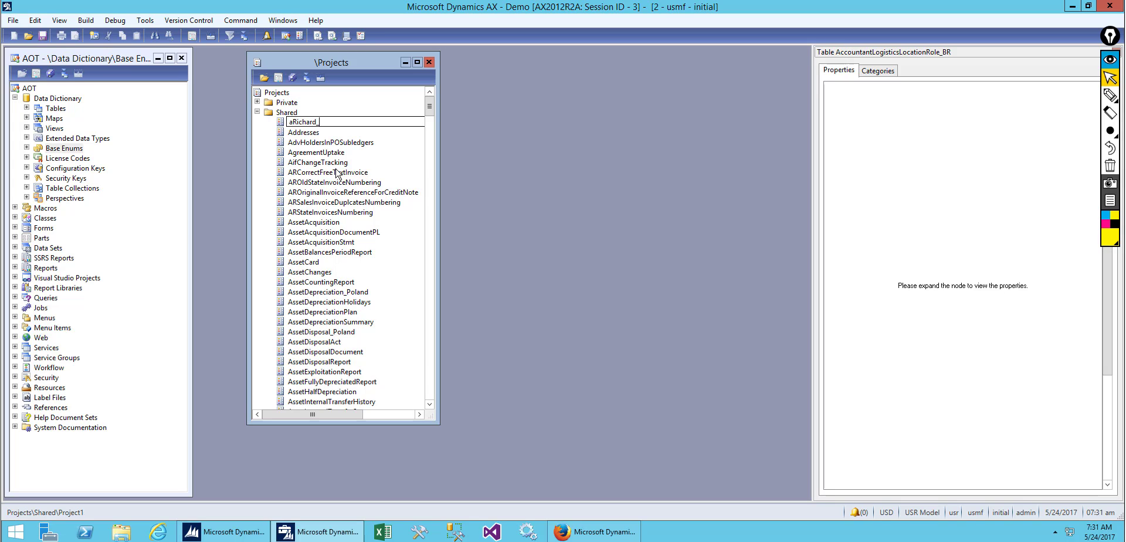
{"action": "type", "text": "MY"}
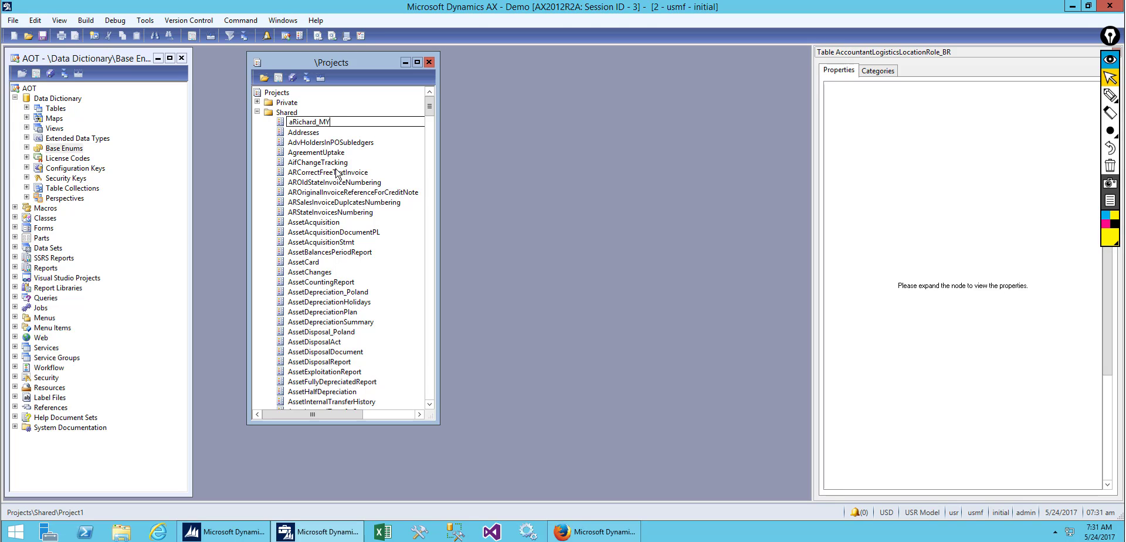
{"action": "type", "text": "_Demo"}
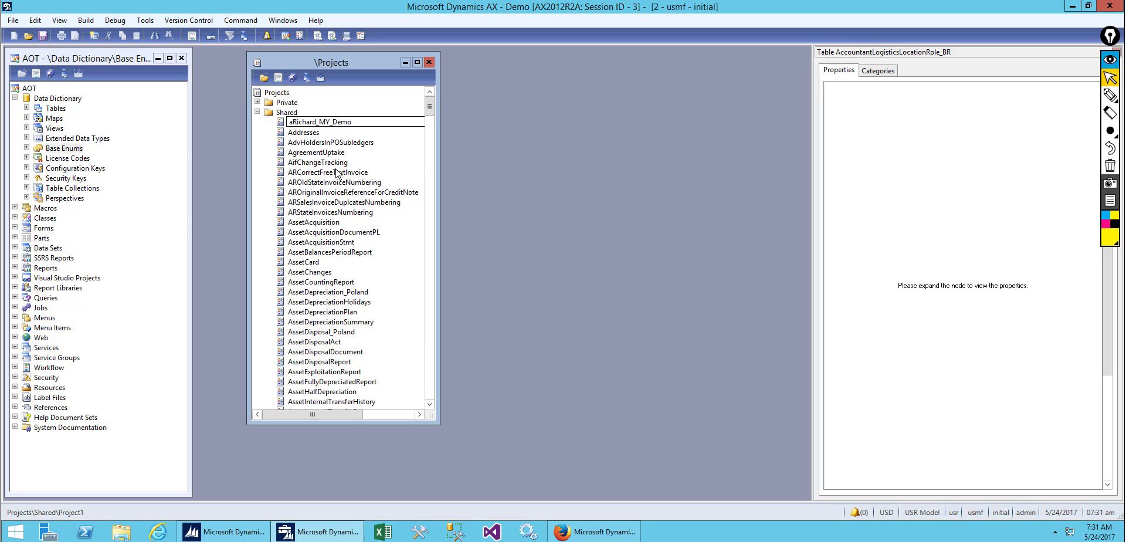
{"action": "mouse_move", "coordinate": [290, 159]}
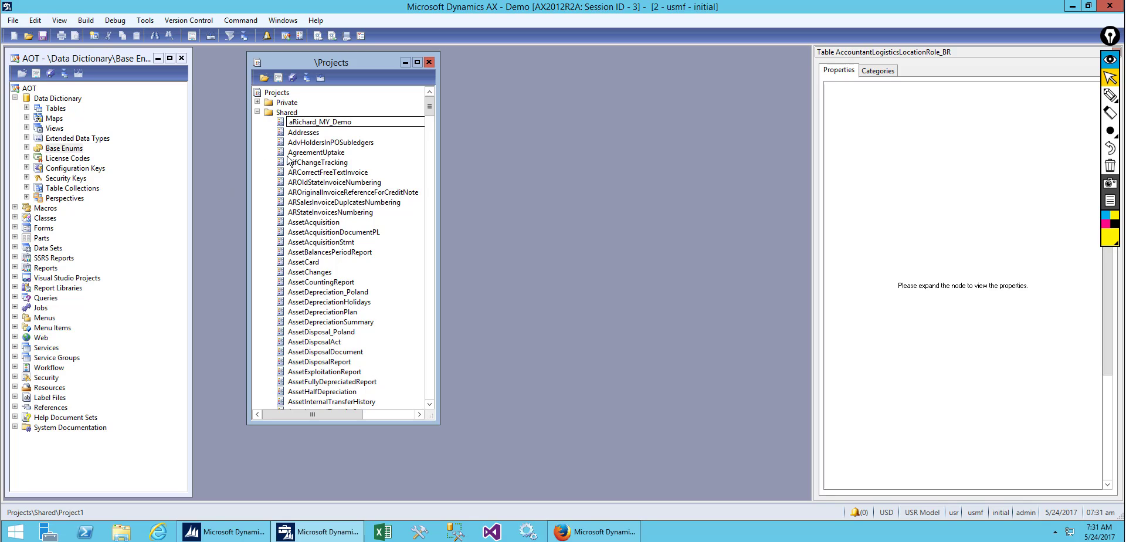
{"action": "double_click", "coordinate": [319, 121]}
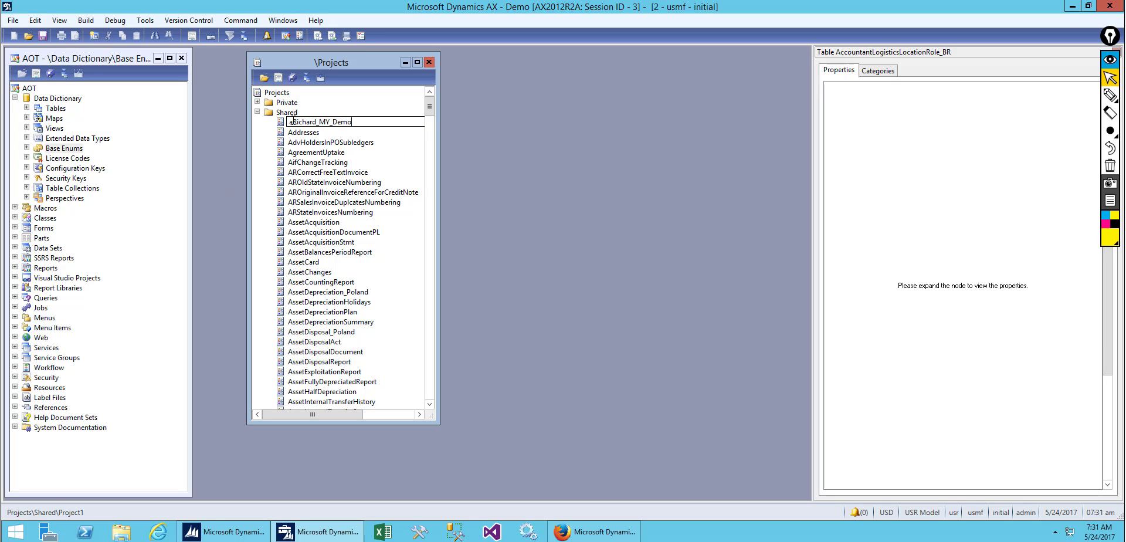
{"action": "double_click", "coordinate": [302, 121]}
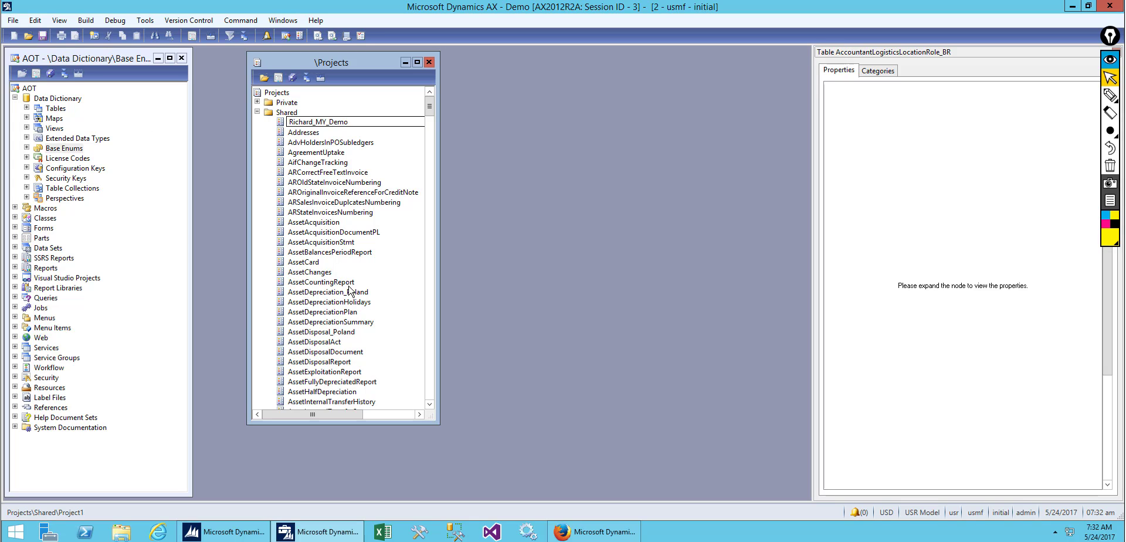
Correct the project name to 'aRichard_MY_Demo' and confirm it in Properties.
{"action": "left_click", "coordinate": [317, 122]}
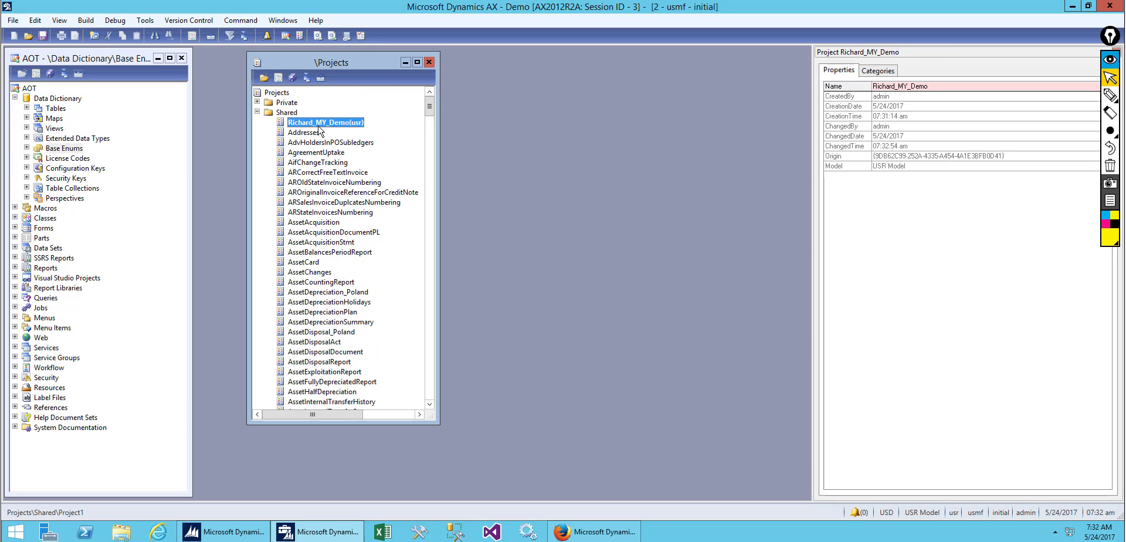
{"action": "right_click", "coordinate": [325, 122]}
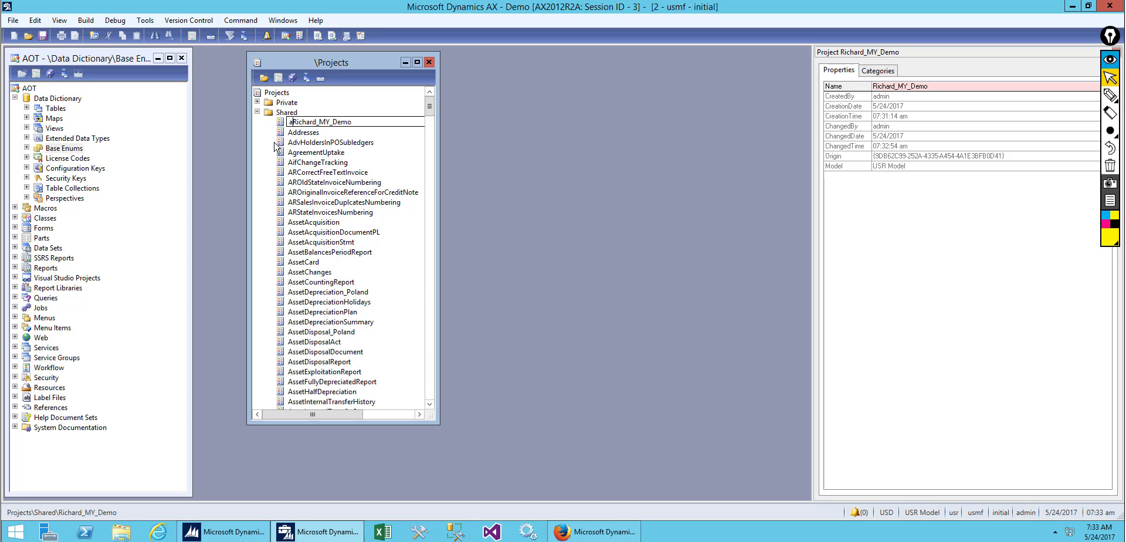
{"action": "mouse_move", "coordinate": [309, 141]}
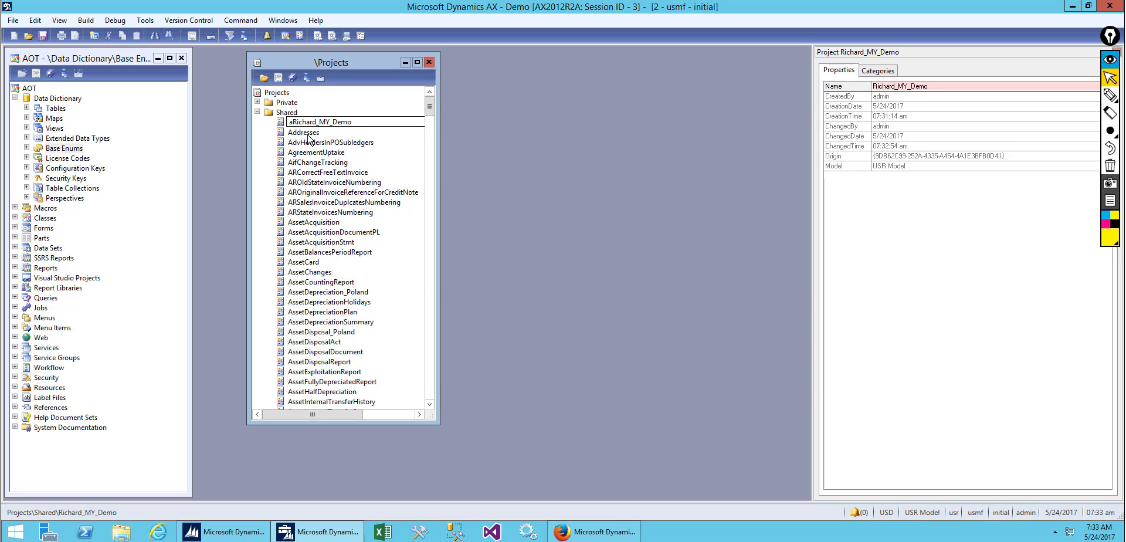
{"action": "left_click", "coordinate": [304, 132]}
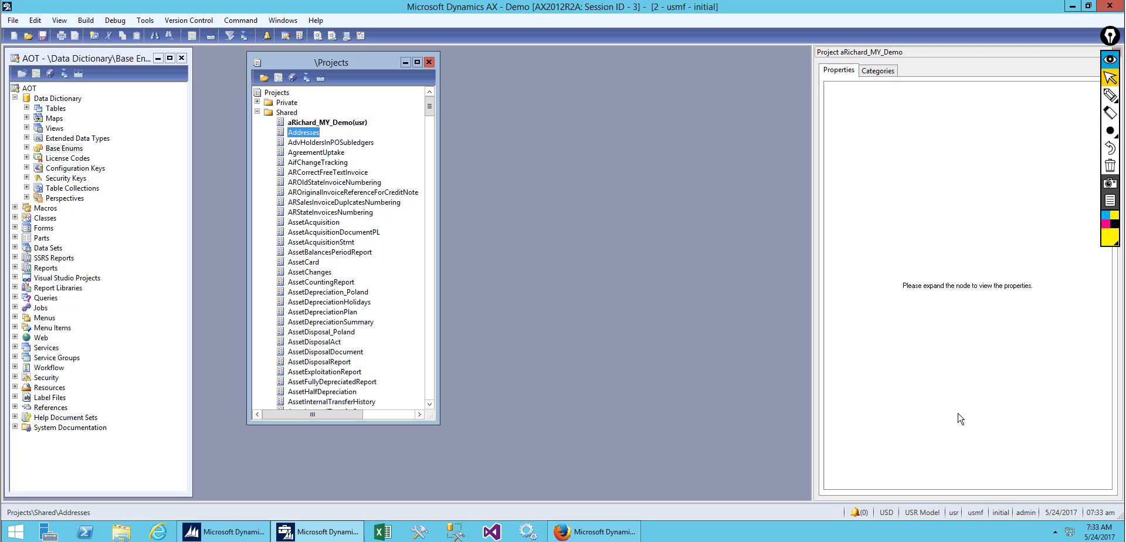
{"action": "left_click", "coordinate": [327, 122]}
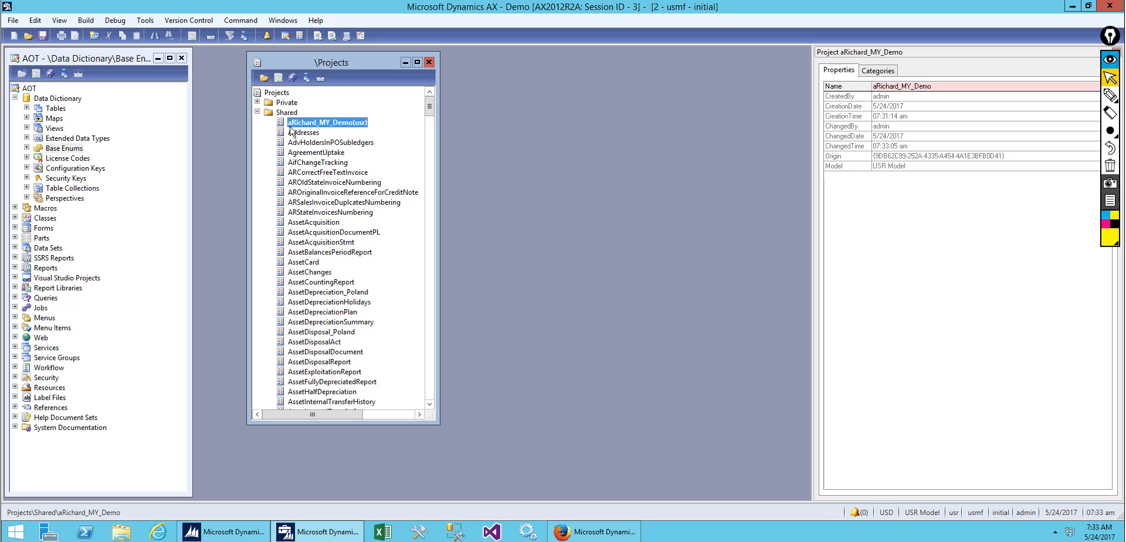
{"action": "mouse_move", "coordinate": [298, 135]}
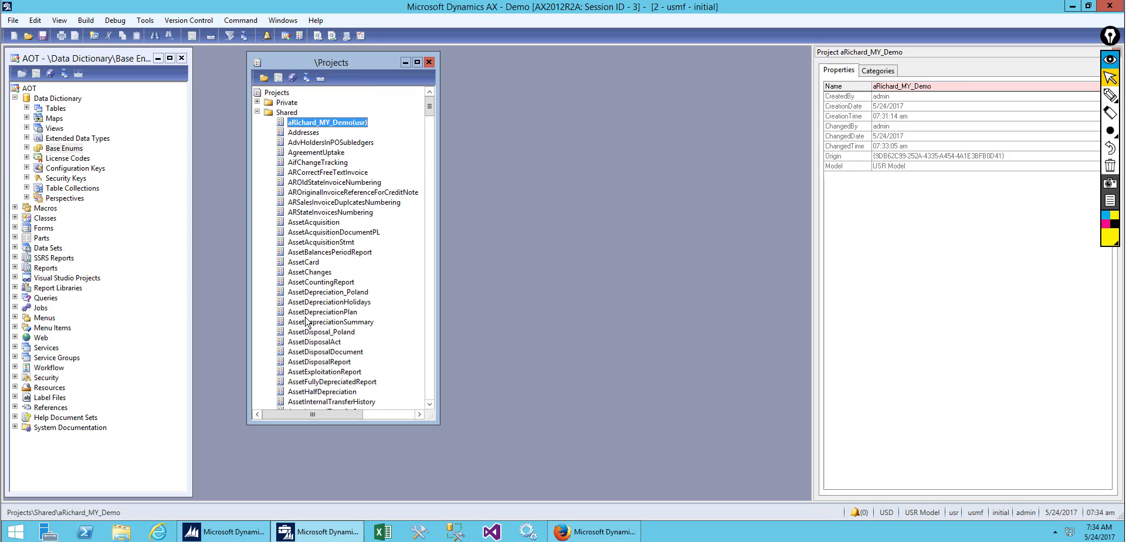
{"action": "mouse_move", "coordinate": [304, 123]}
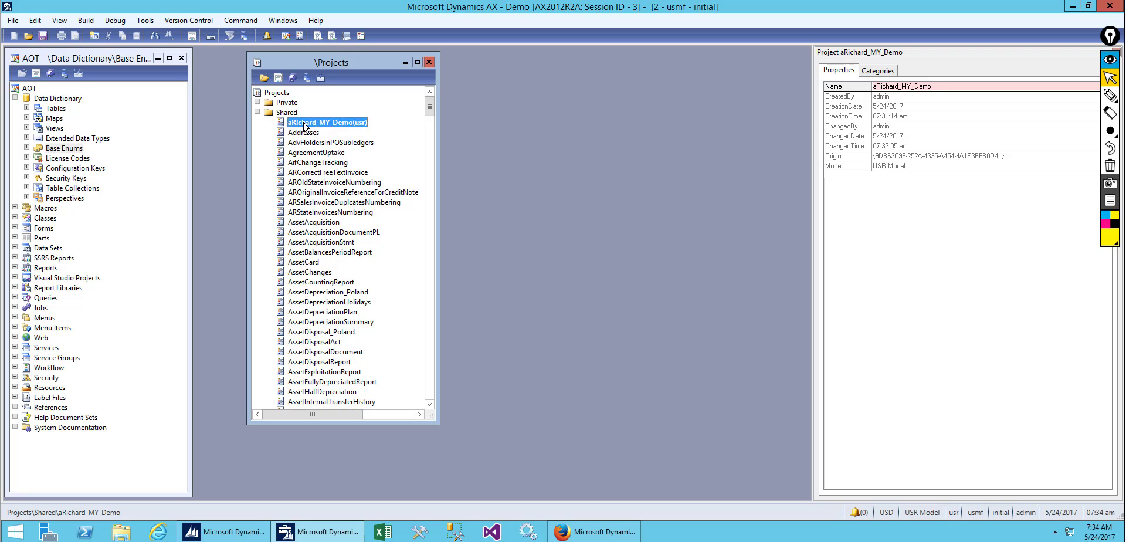
Open the aRichard_MY_Demo project and add a new group, Object1, to it.
{"action": "double_click", "coordinate": [326, 122]}
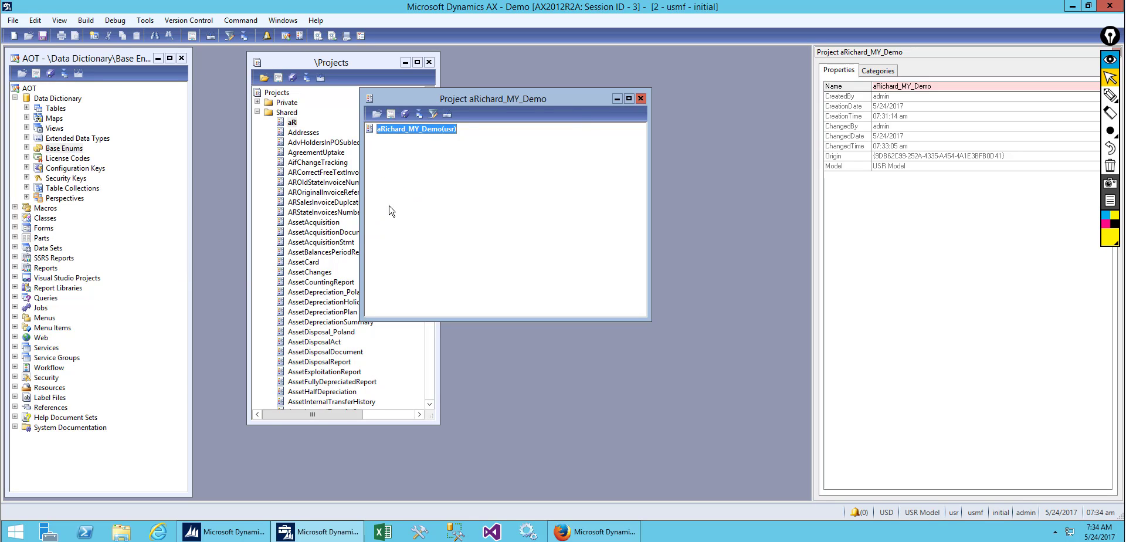
{"action": "right_click", "coordinate": [414, 129]}
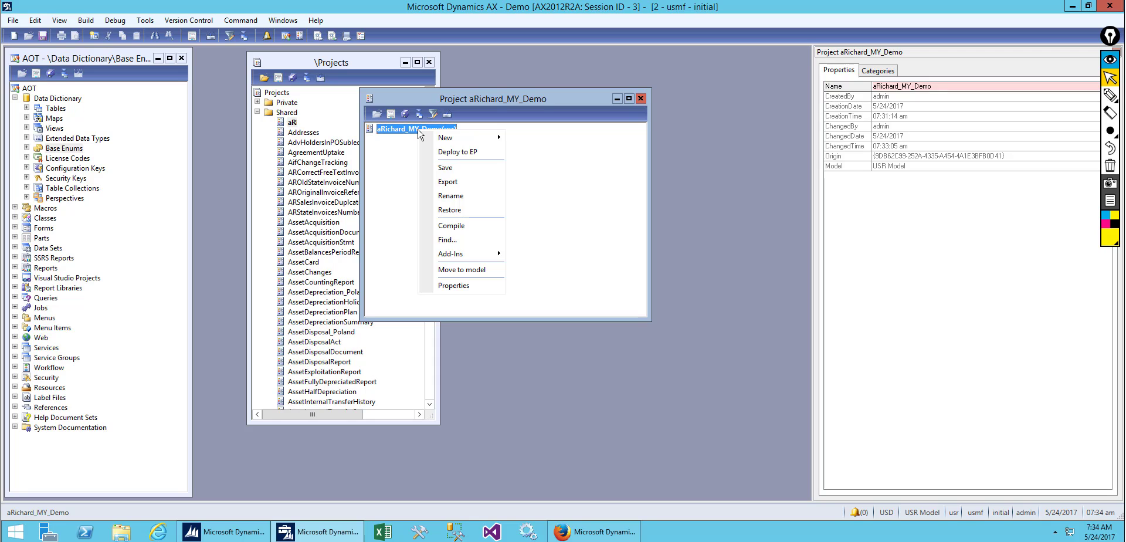
{"action": "mouse_move", "coordinate": [429, 143]}
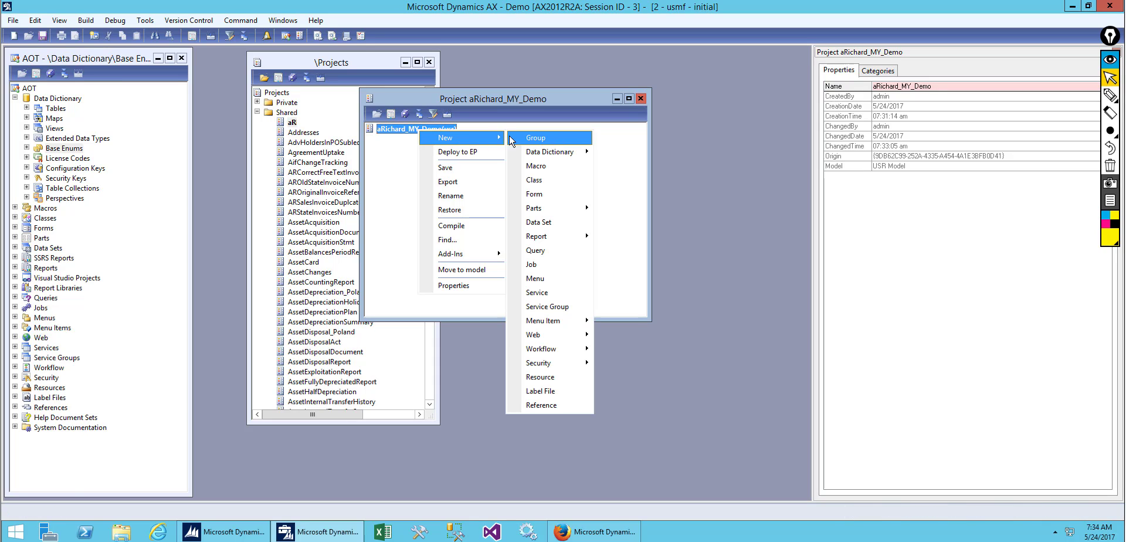
{"action": "mouse_move", "coordinate": [535, 138]}
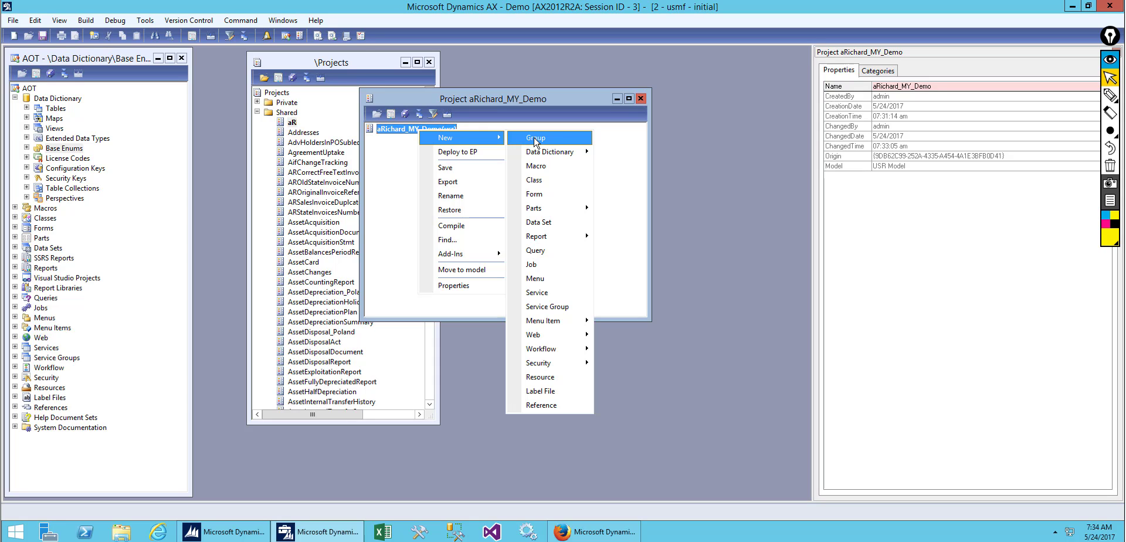
{"action": "mouse_move", "coordinate": [475, 147]}
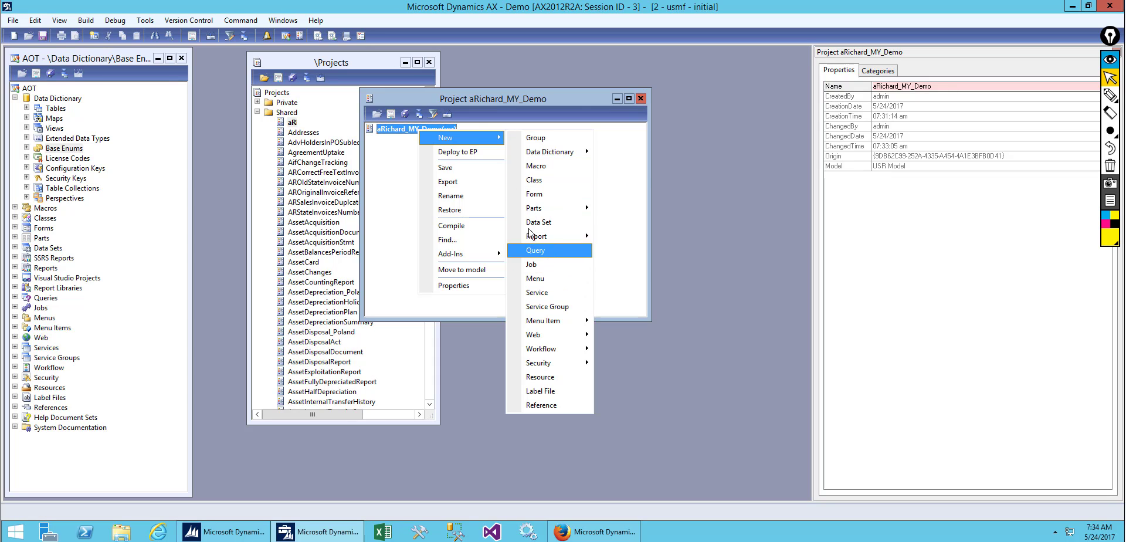
{"action": "mouse_move", "coordinate": [533, 187]}
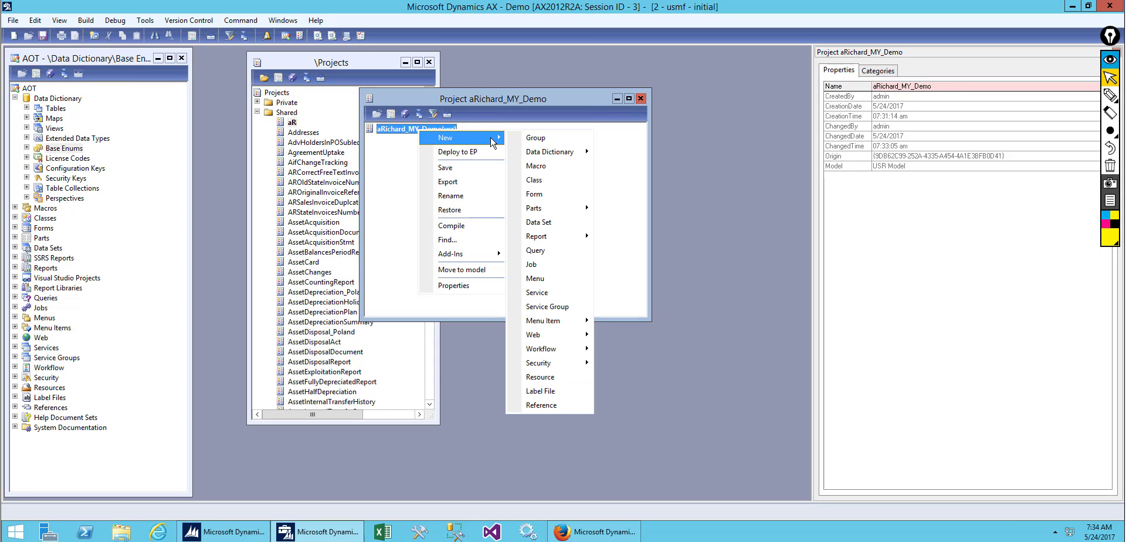
{"action": "mouse_move", "coordinate": [536, 137]}
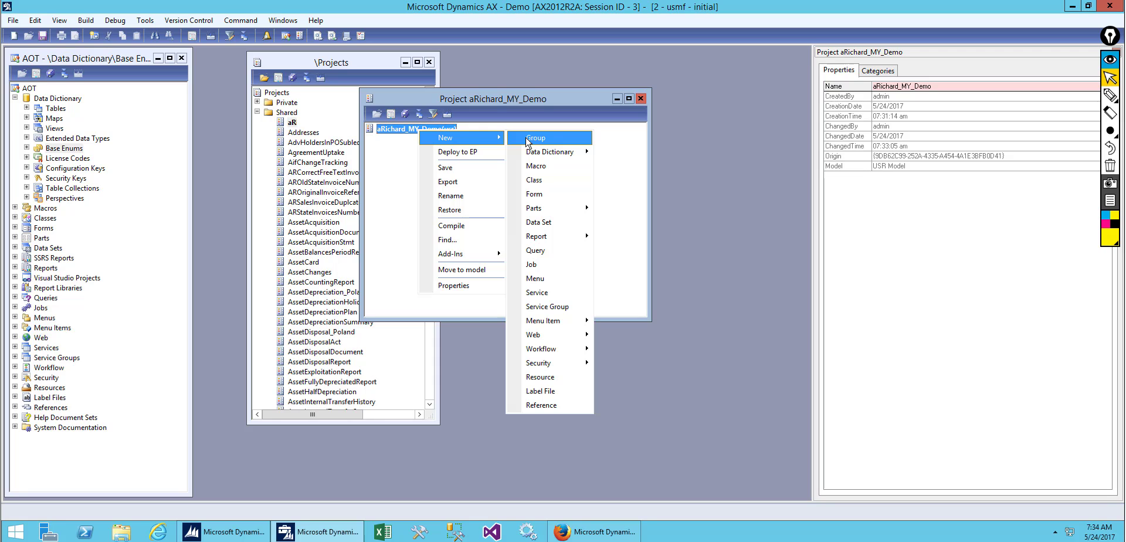
{"action": "left_click", "coordinate": [536, 137]}
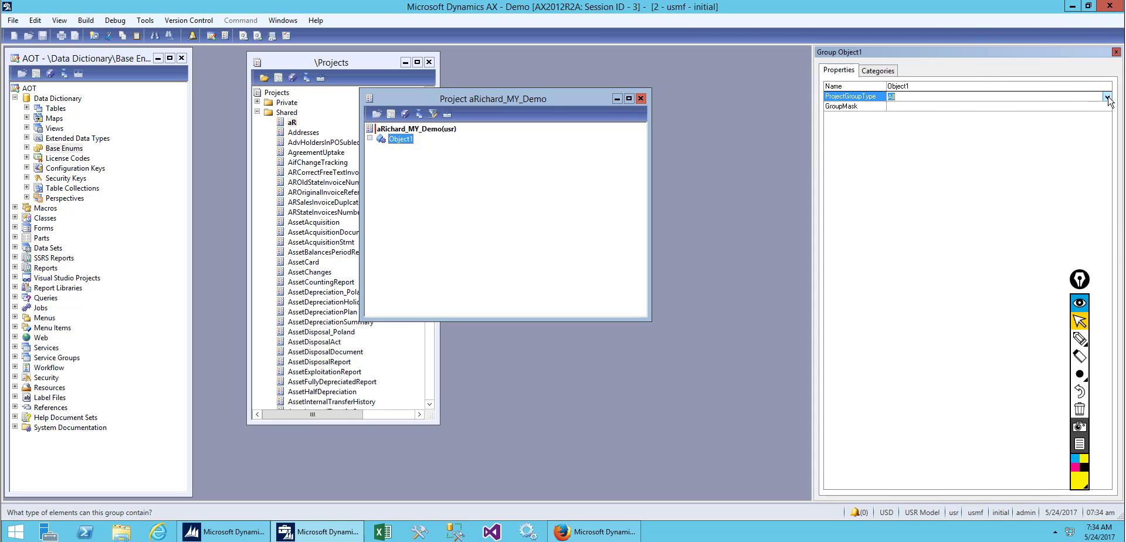
Set the group's ProjectGroupType property to Tables.
{"action": "left_click", "coordinate": [1120, 98]}
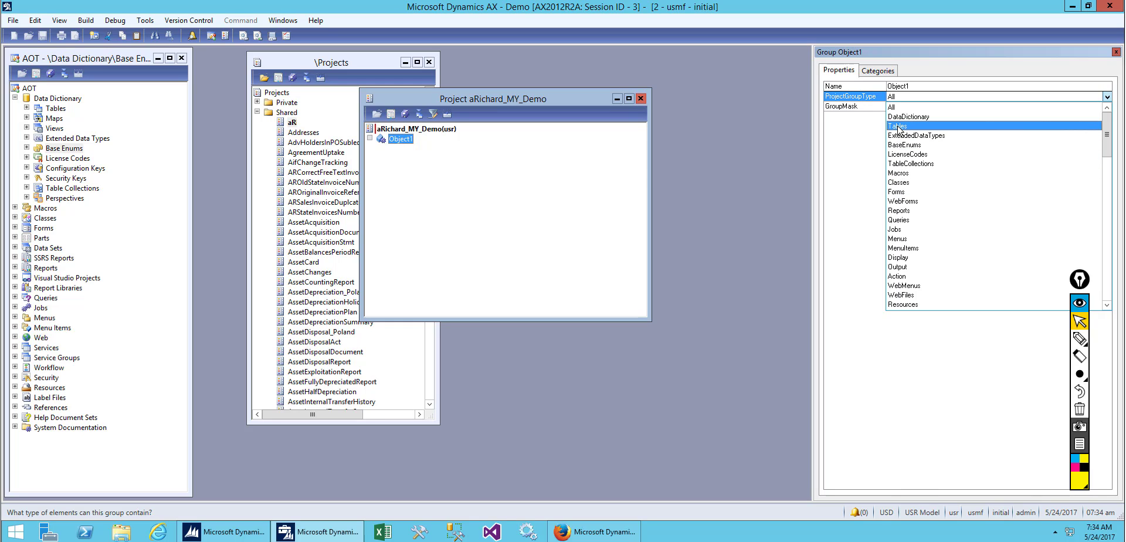
{"action": "left_click", "coordinate": [896, 125]}
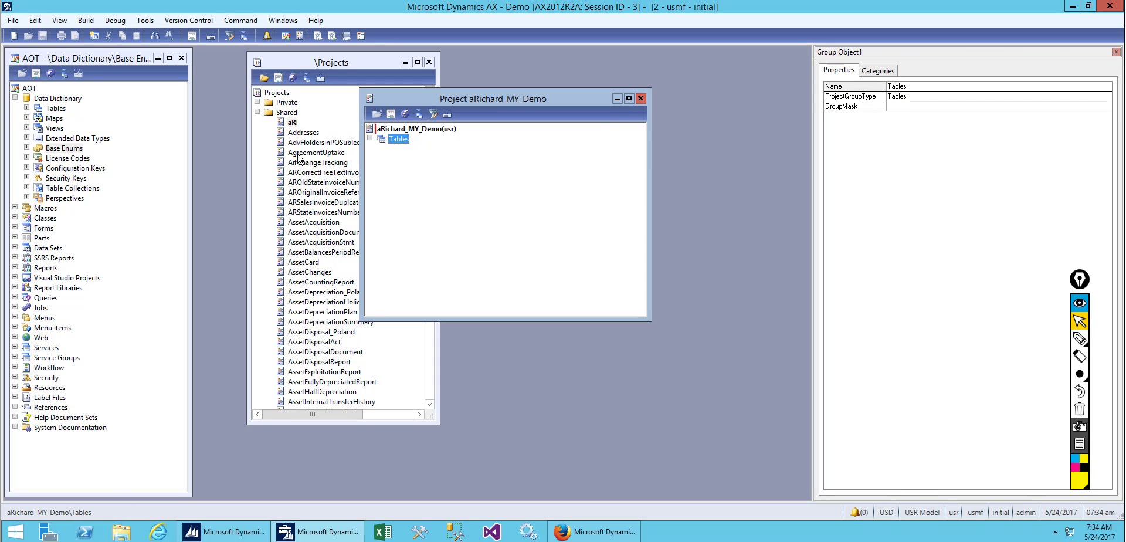
{"action": "mouse_move", "coordinate": [53, 114]}
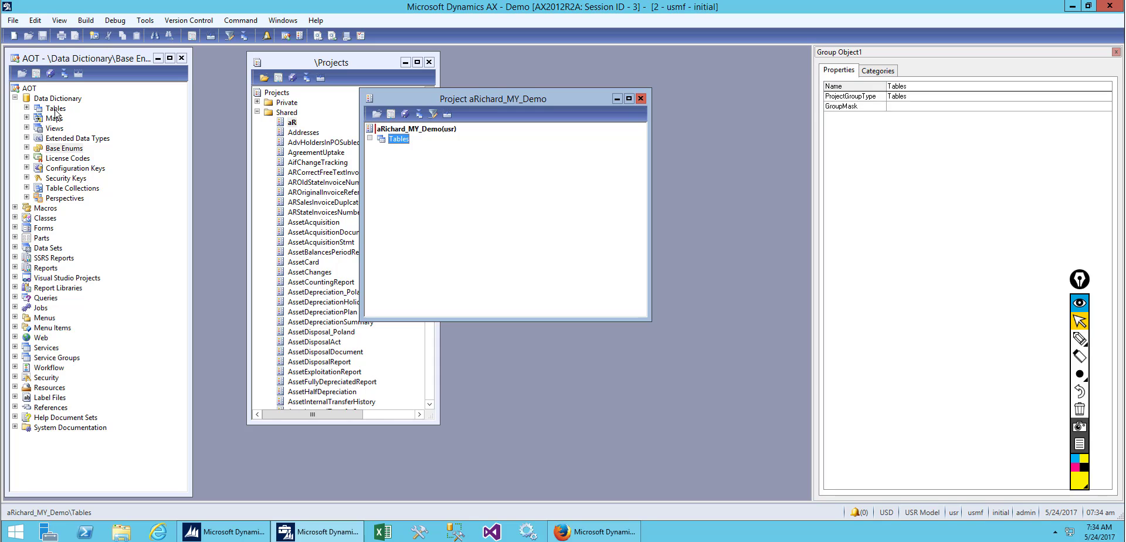
{"action": "mouse_move", "coordinate": [483, 199]}
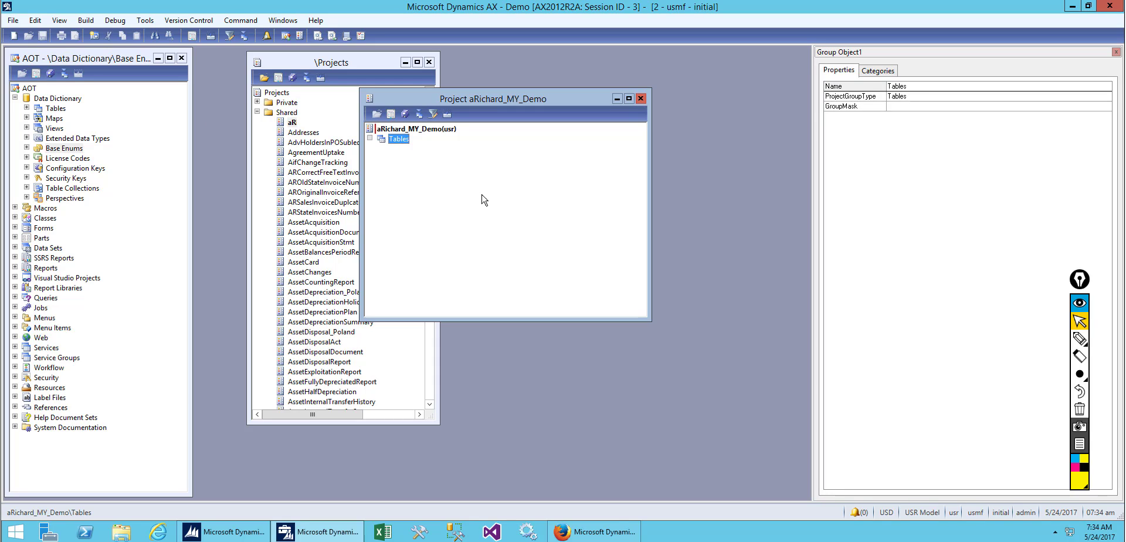
Add a new table to the Tables group and set its Name property to Products.
{"action": "right_click", "coordinate": [397, 138]}
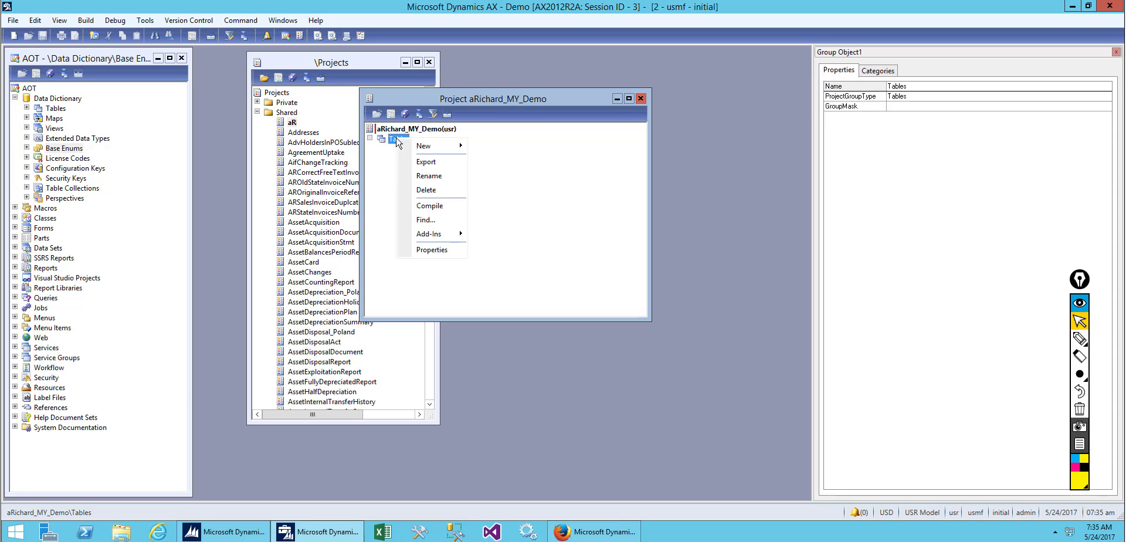
{"action": "mouse_move", "coordinate": [424, 145]}
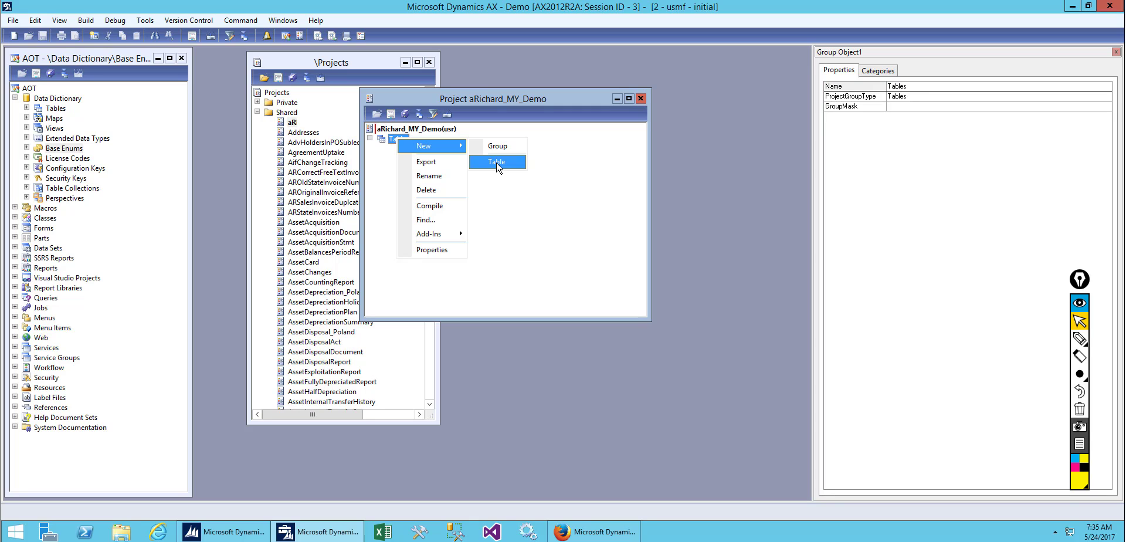
{"action": "left_click", "coordinate": [502, 162]}
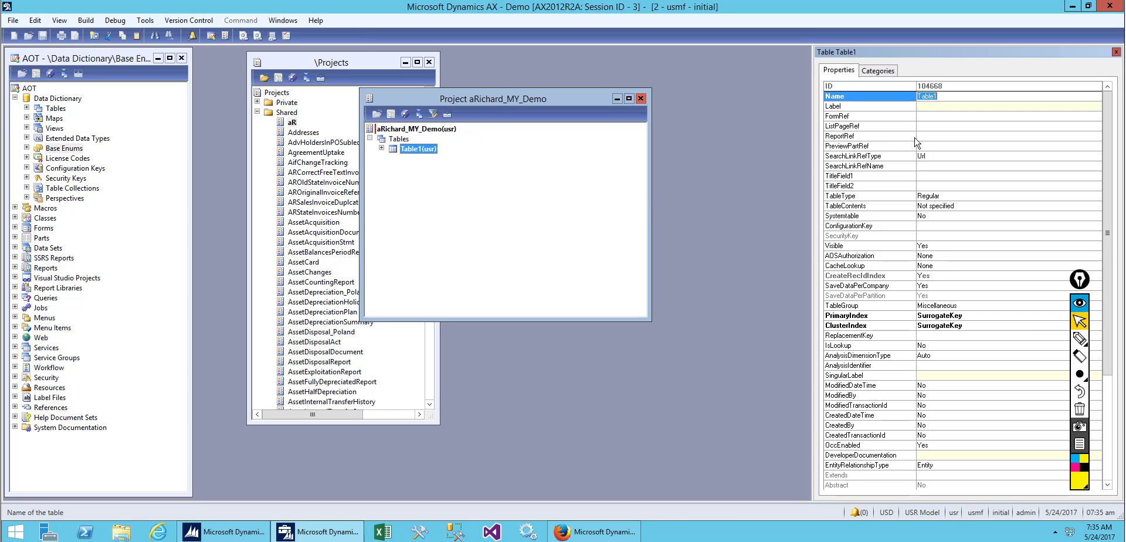
{"action": "left_click", "coordinate": [946, 96]}
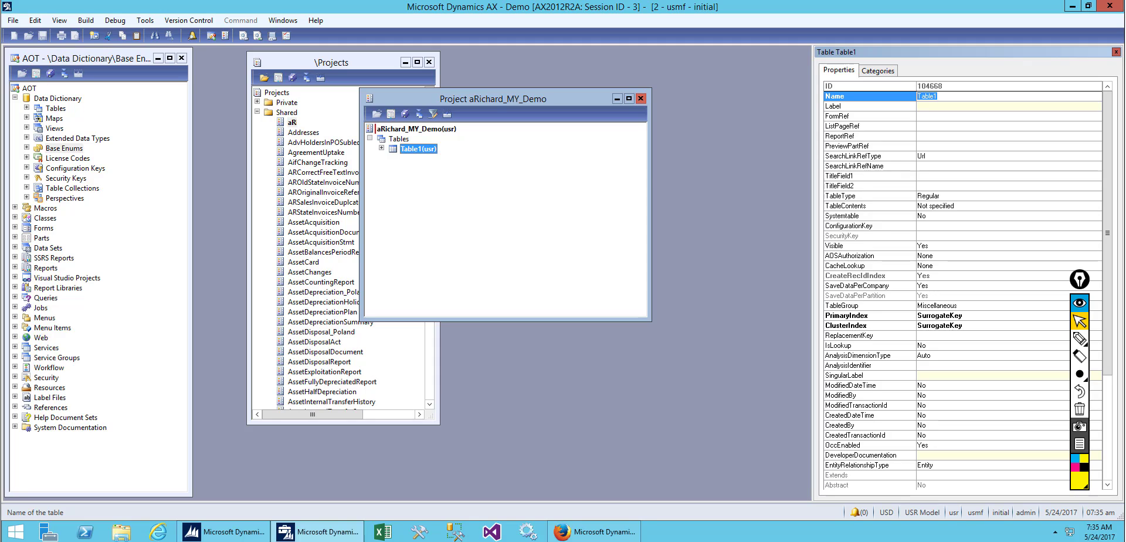
{"action": "mouse_move", "coordinate": [1011, 109]}
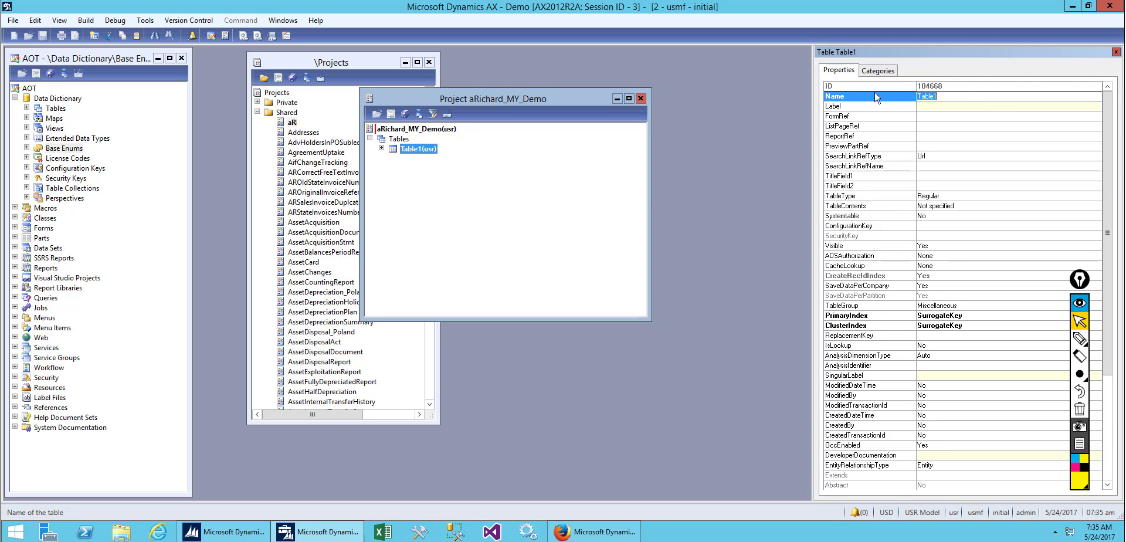
{"action": "type", "text": "Prod"}
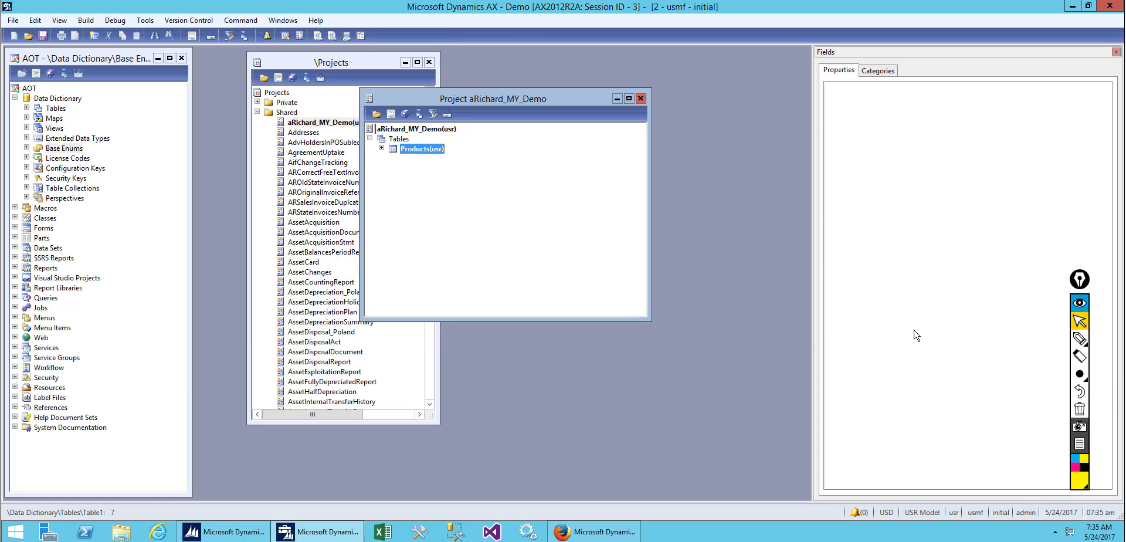
Expand the Products table and inspect its properties and Fields node.
{"action": "left_click", "coordinate": [392, 148]}
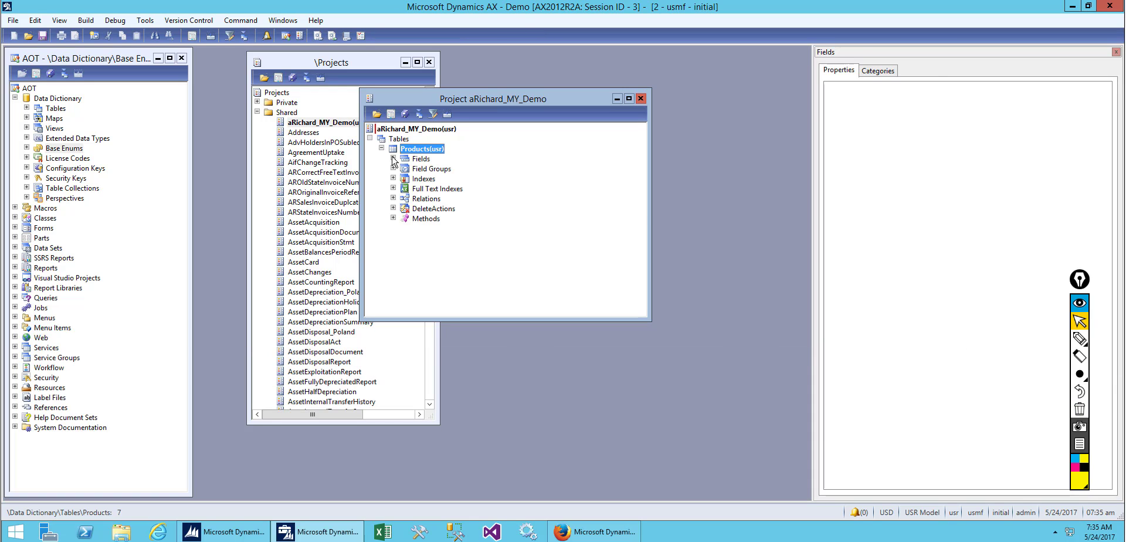
{"action": "left_click", "coordinate": [422, 149]}
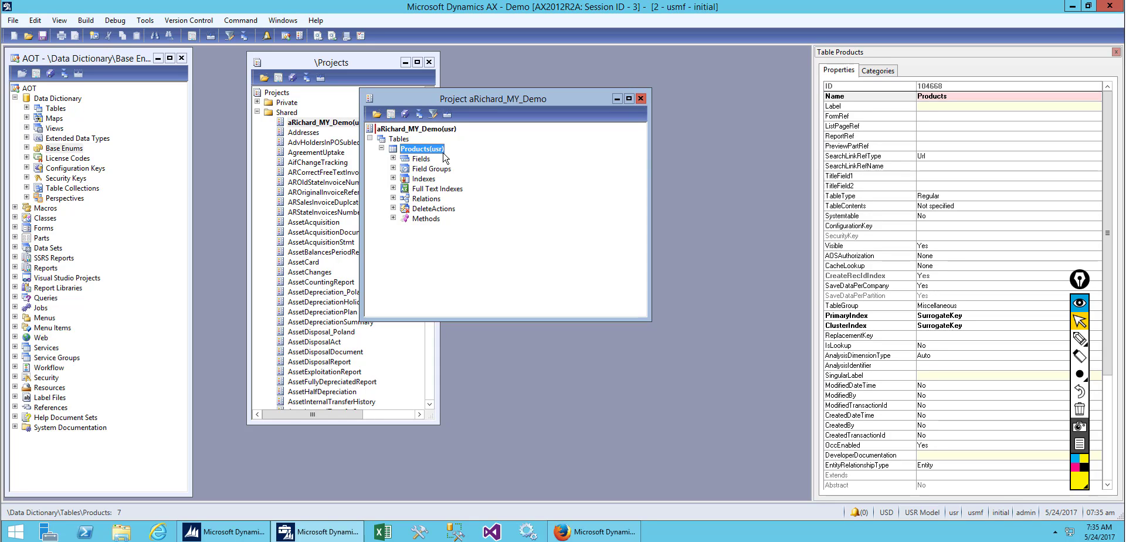
{"action": "left_click", "coordinate": [419, 158]}
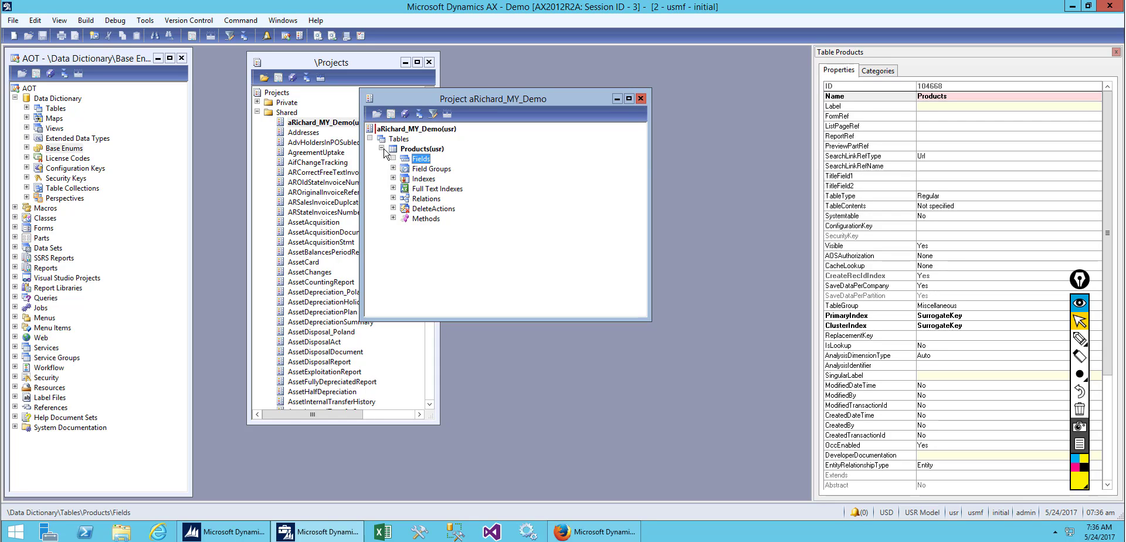
{"action": "left_click", "coordinate": [385, 149]}
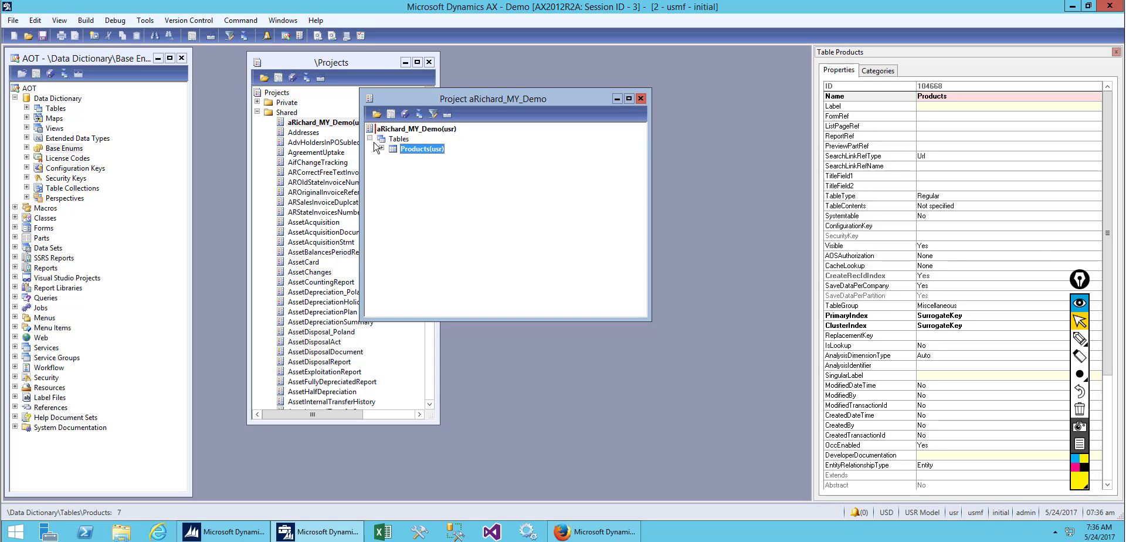
Try browsing the Products table, then clear and close the record-select error Infolog.
{"action": "right_click", "coordinate": [420, 149]}
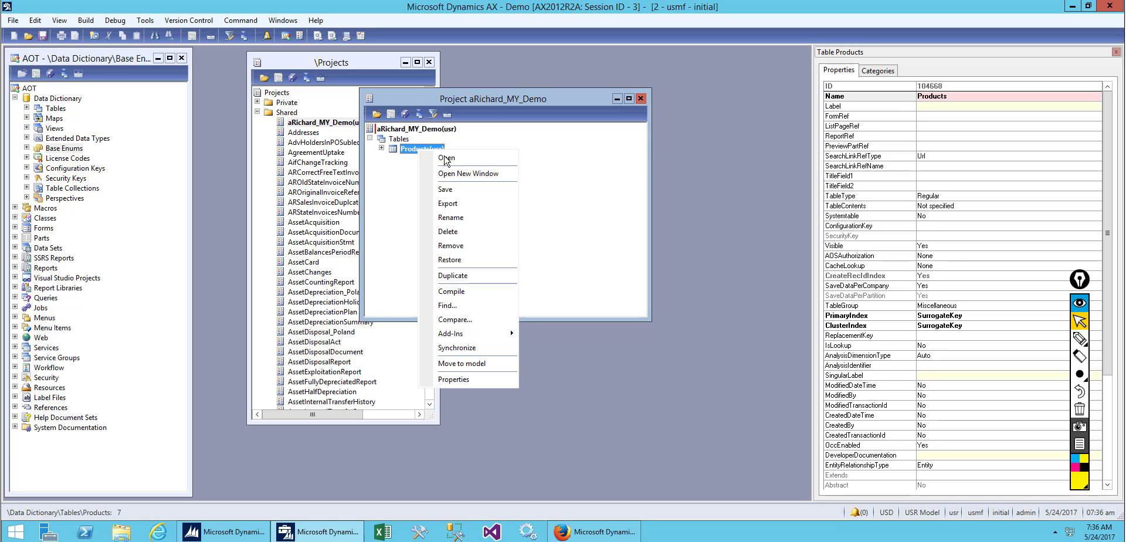
{"action": "left_click", "coordinate": [446, 158]}
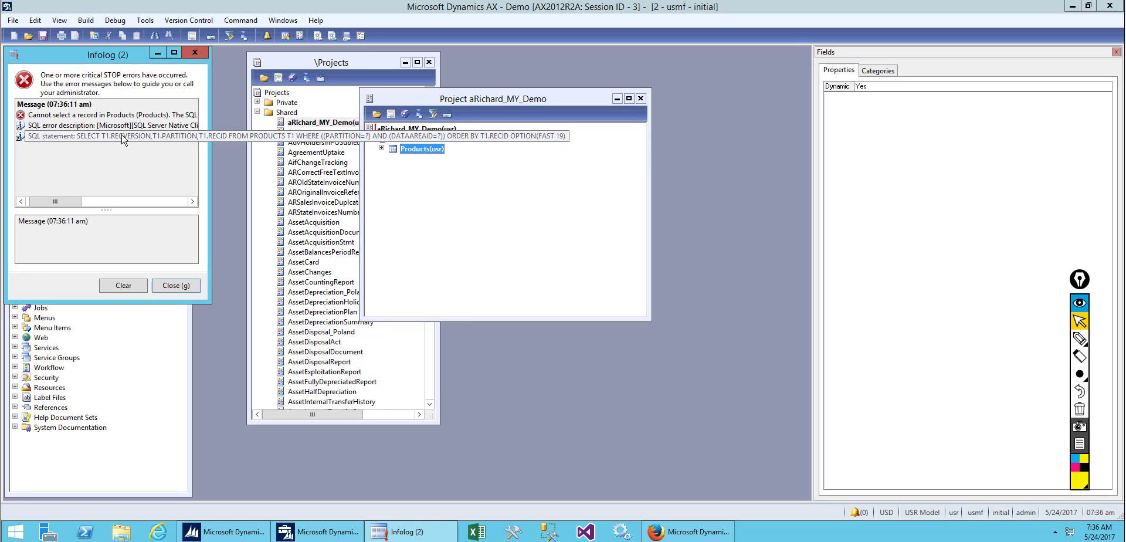
{"action": "left_click", "coordinate": [123, 136]}
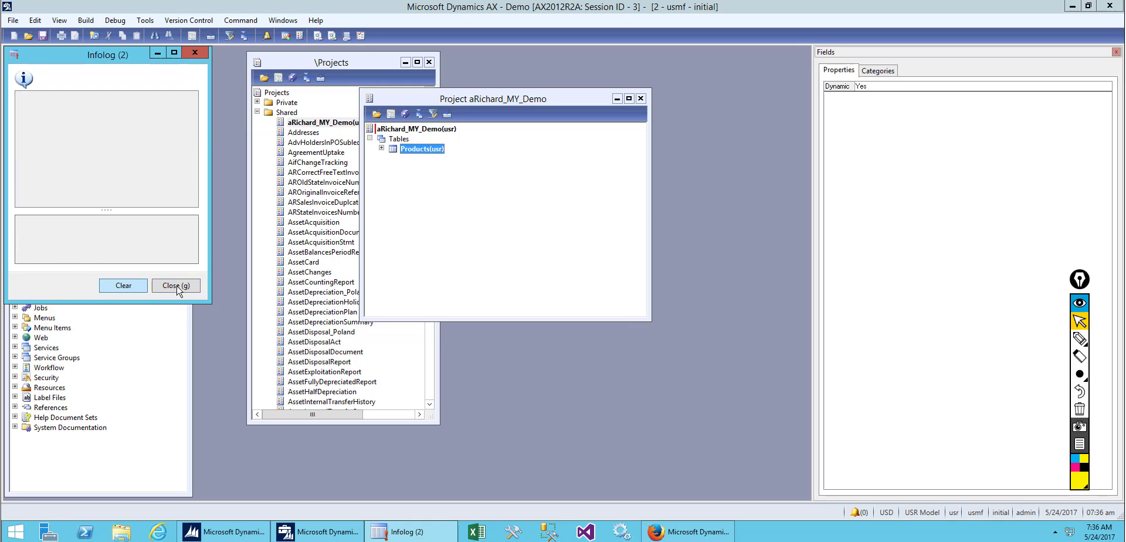
{"action": "left_click", "coordinate": [176, 285]}
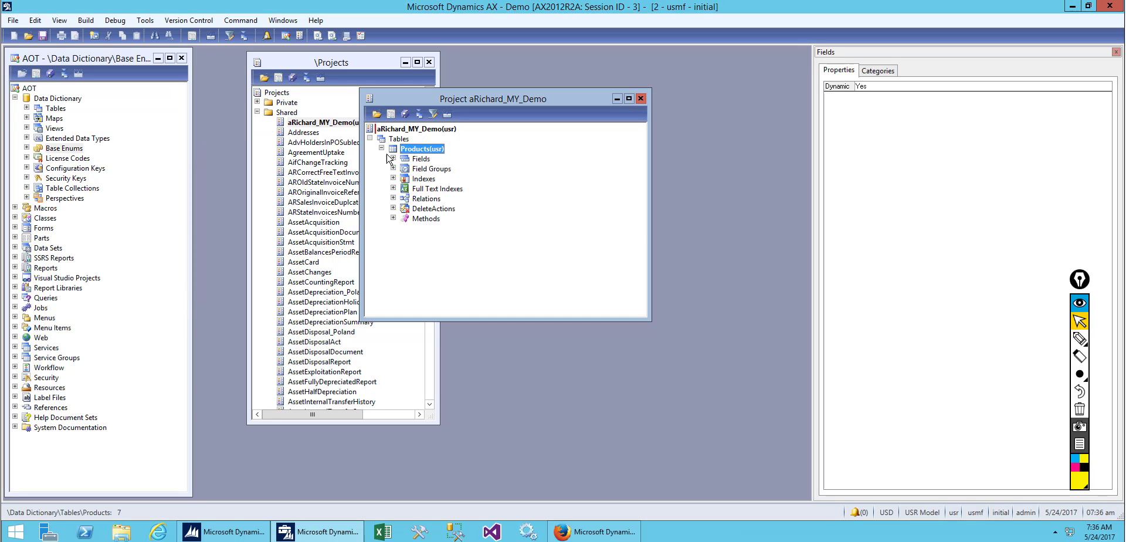
Add a new String field under Products > Fields and name it ItemId.
{"action": "left_click", "coordinate": [421, 158]}
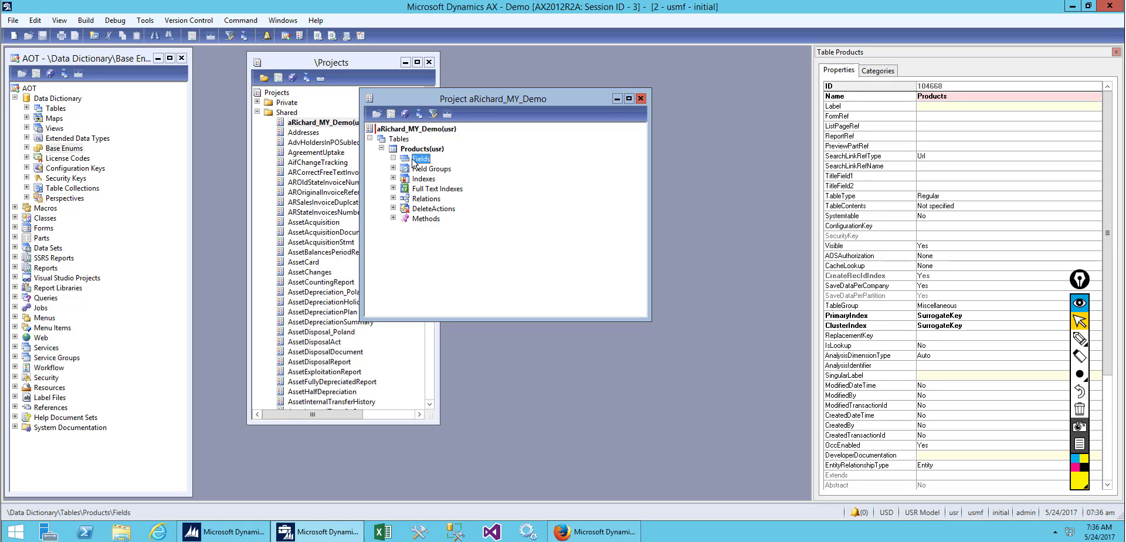
{"action": "right_click", "coordinate": [418, 158]}
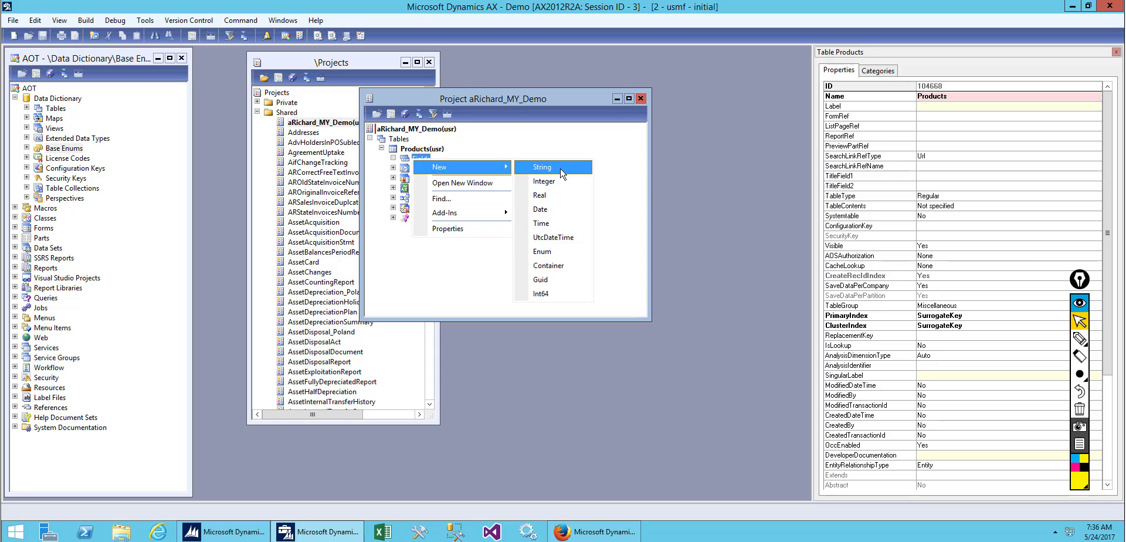
{"action": "left_click", "coordinate": [542, 167]}
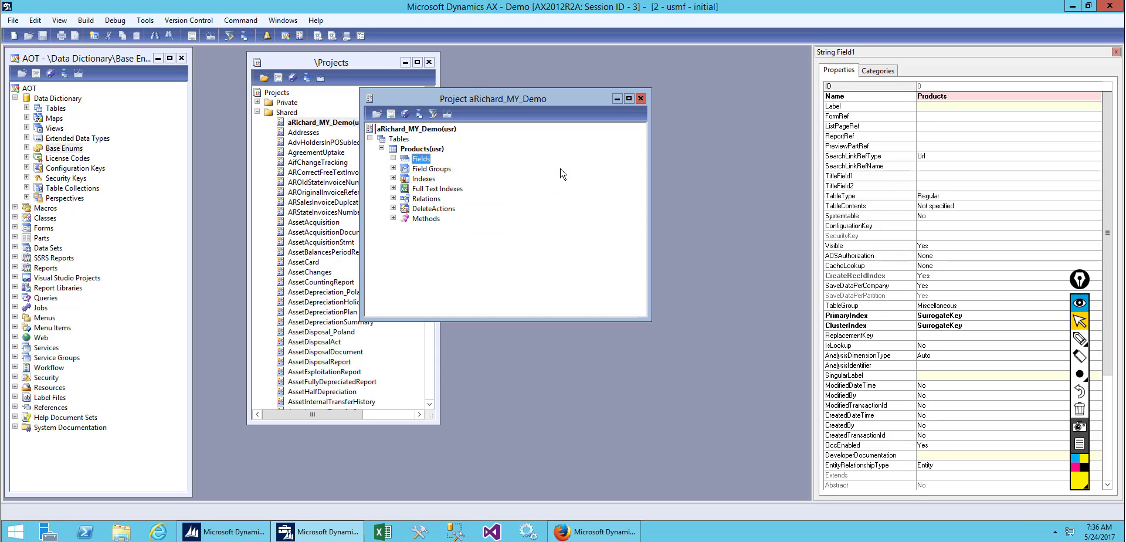
{"action": "mouse_move", "coordinate": [938, 139]}
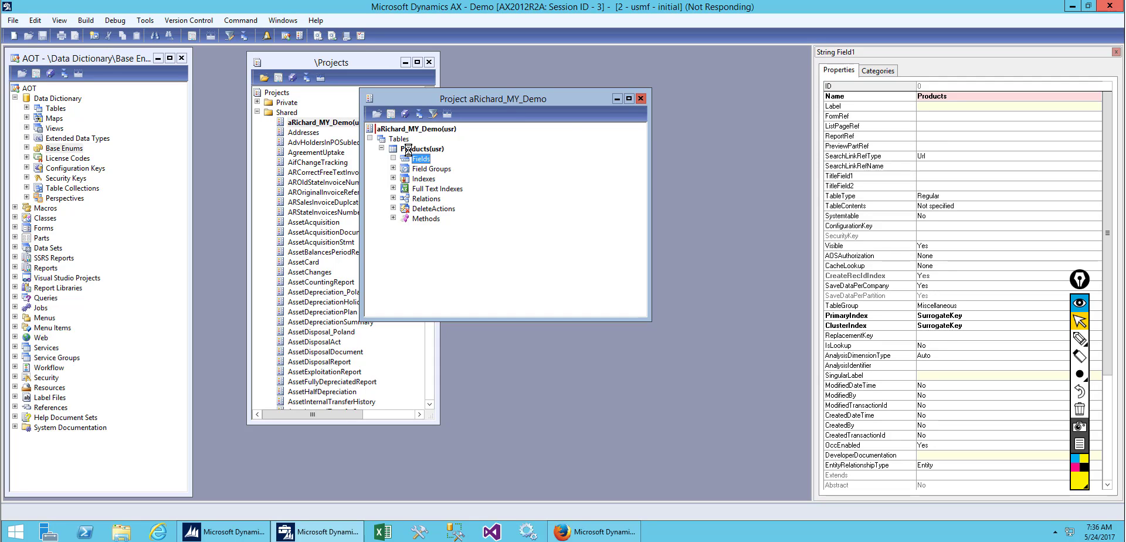
{"action": "left_click", "coordinate": [418, 159]}
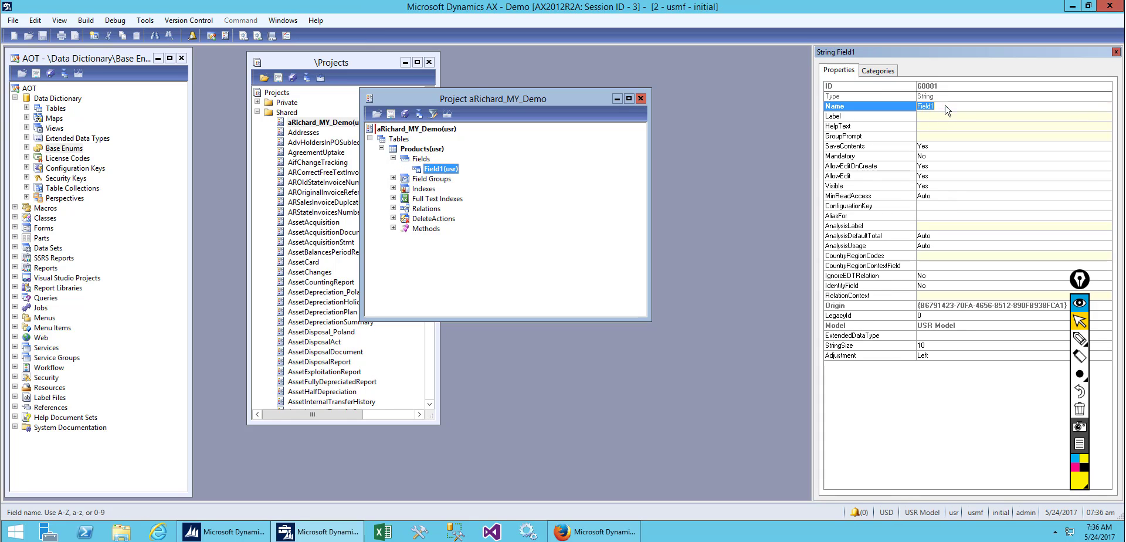
{"action": "mouse_move", "coordinate": [946, 106]}
{"action": "type", "text": "Name"}
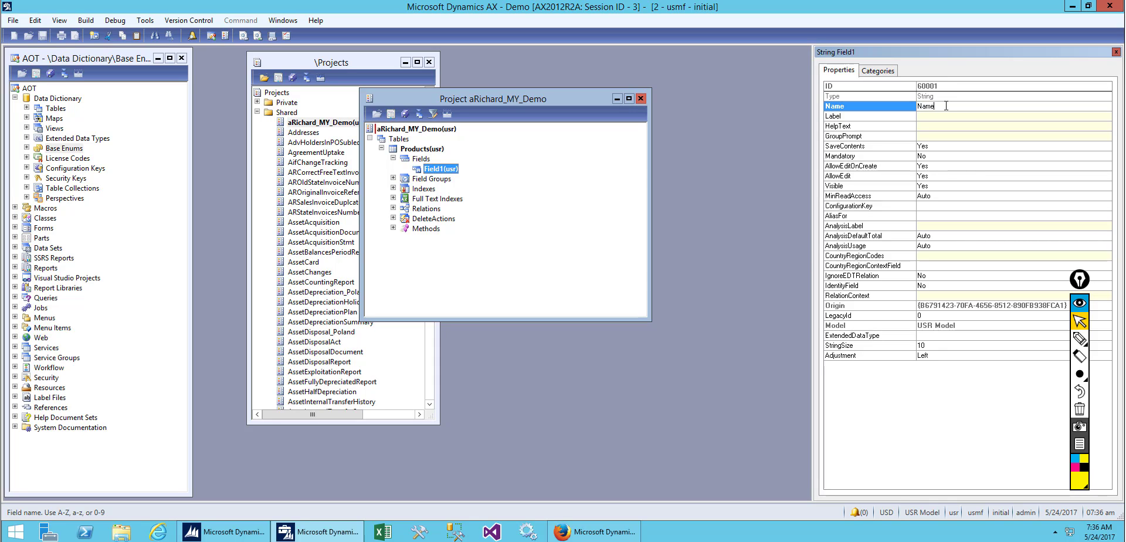
{"action": "type", "text": "ItemId"}
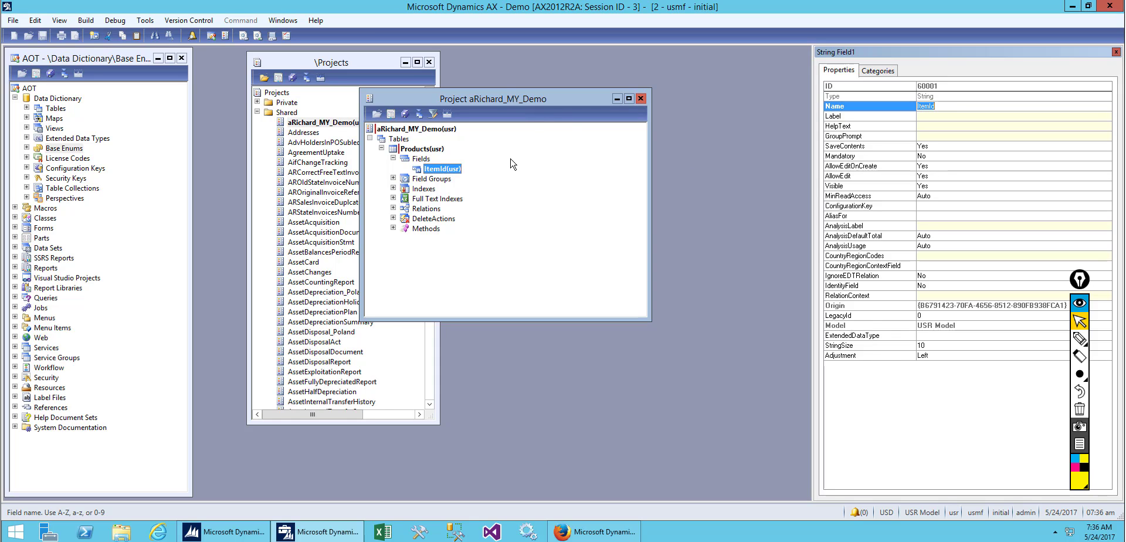
{"action": "left_click", "coordinate": [418, 158]}
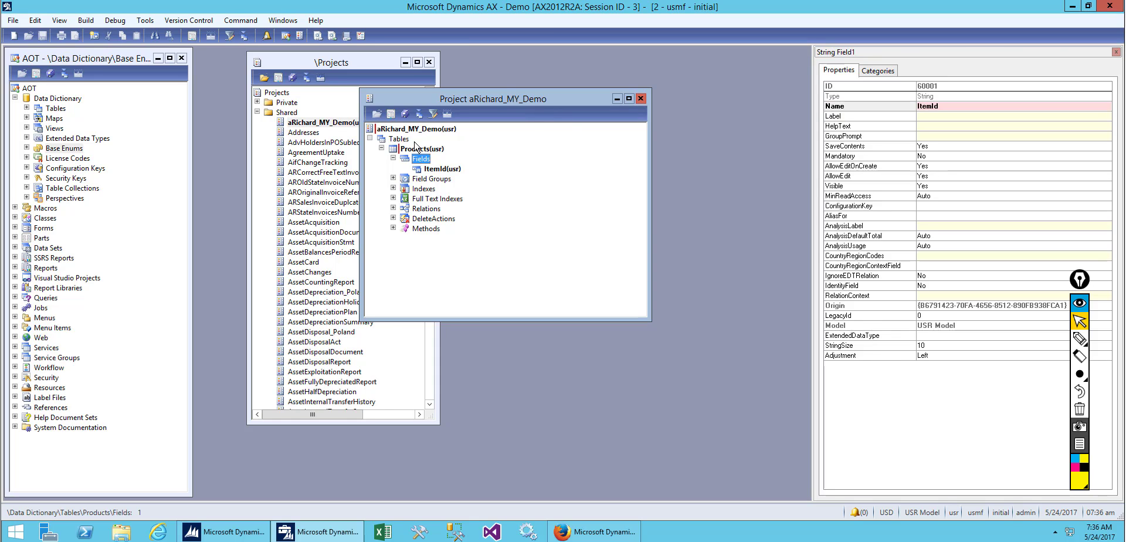
Save the Products table, then browse its empty ItemId records and close the browser.
{"action": "right_click", "coordinate": [420, 149]}
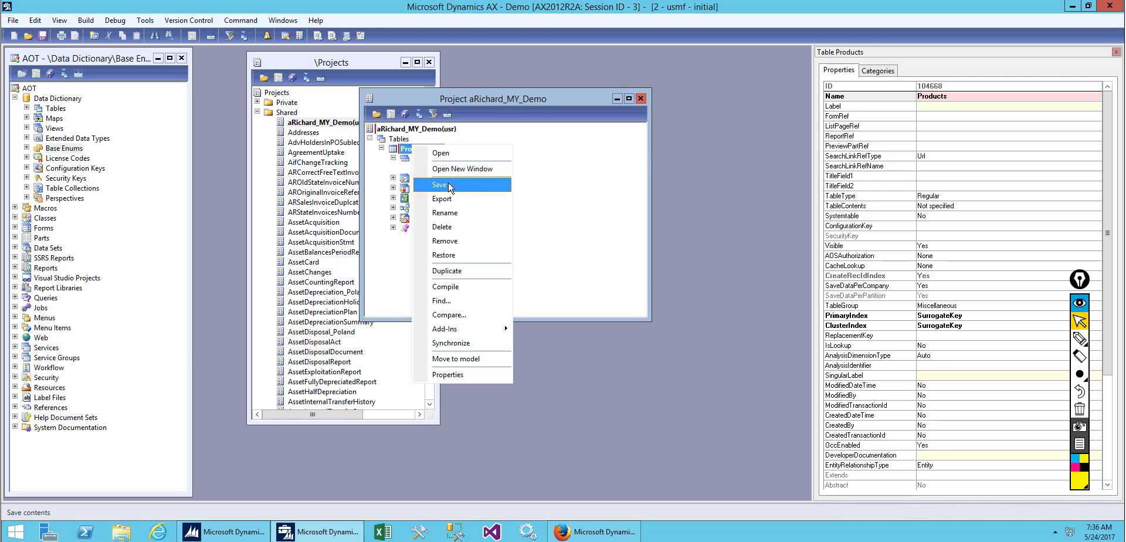
{"action": "left_click", "coordinate": [441, 184]}
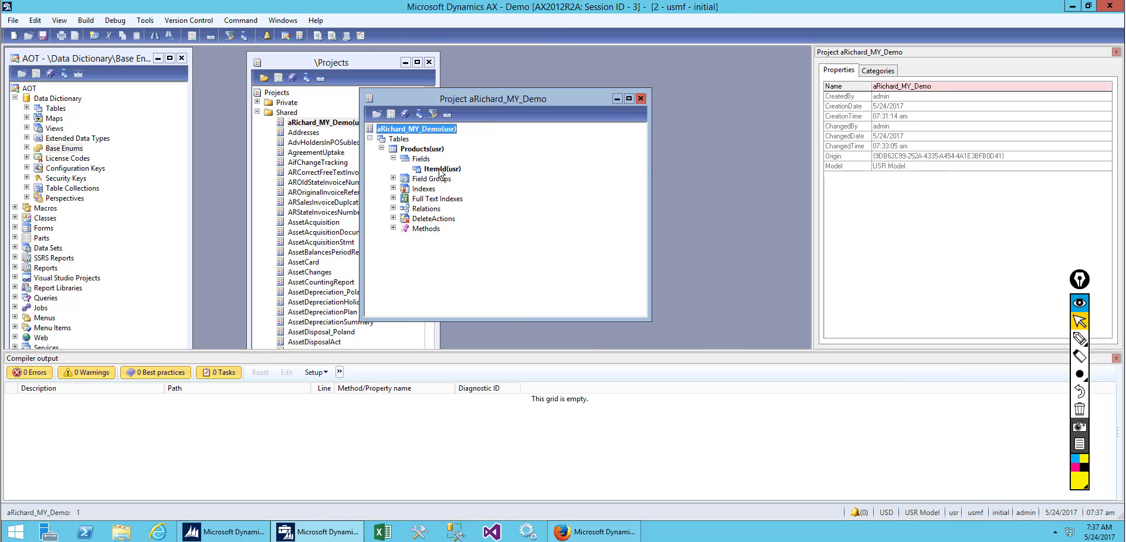
{"action": "right_click", "coordinate": [421, 147]}
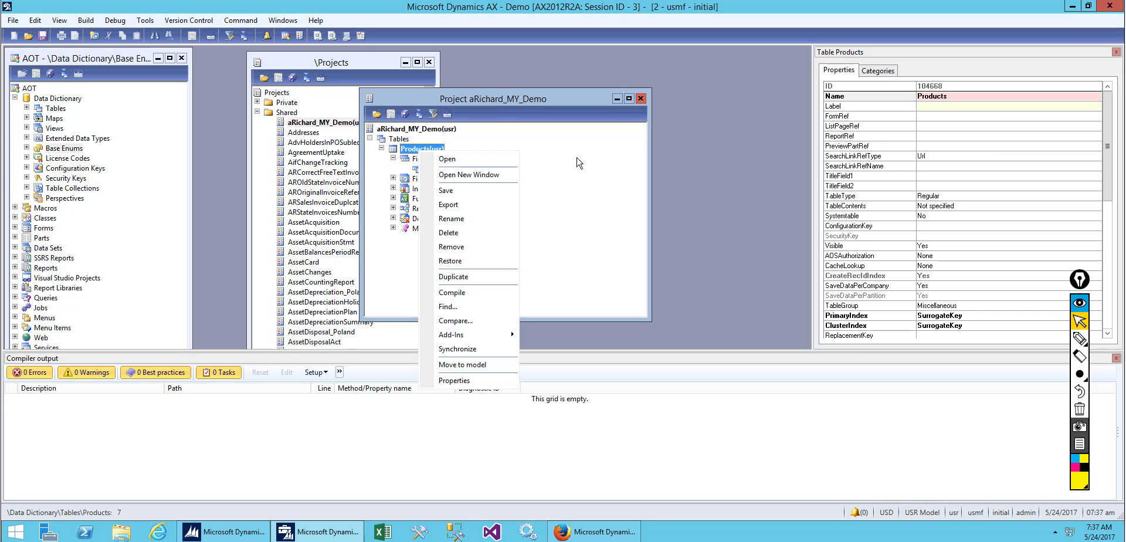
{"action": "left_click", "coordinate": [446, 158]}
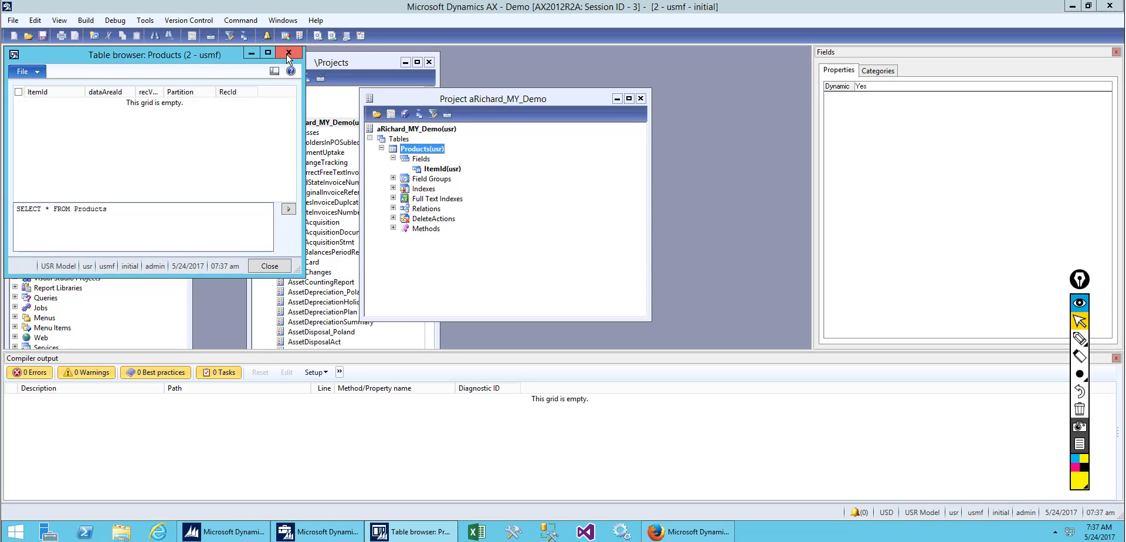
{"action": "mouse_move", "coordinate": [290, 52]}
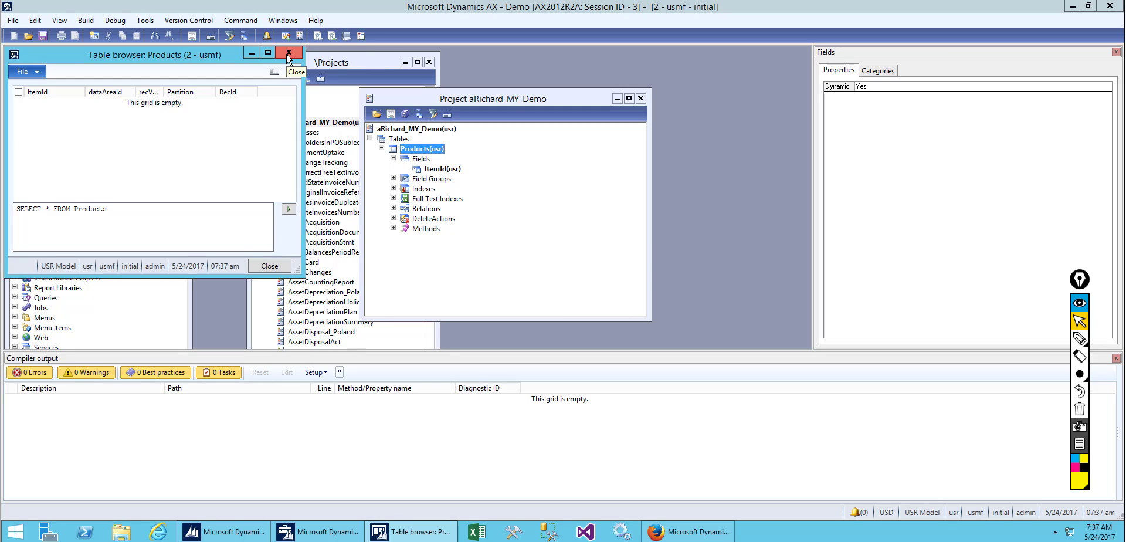
{"action": "left_click", "coordinate": [288, 52]}
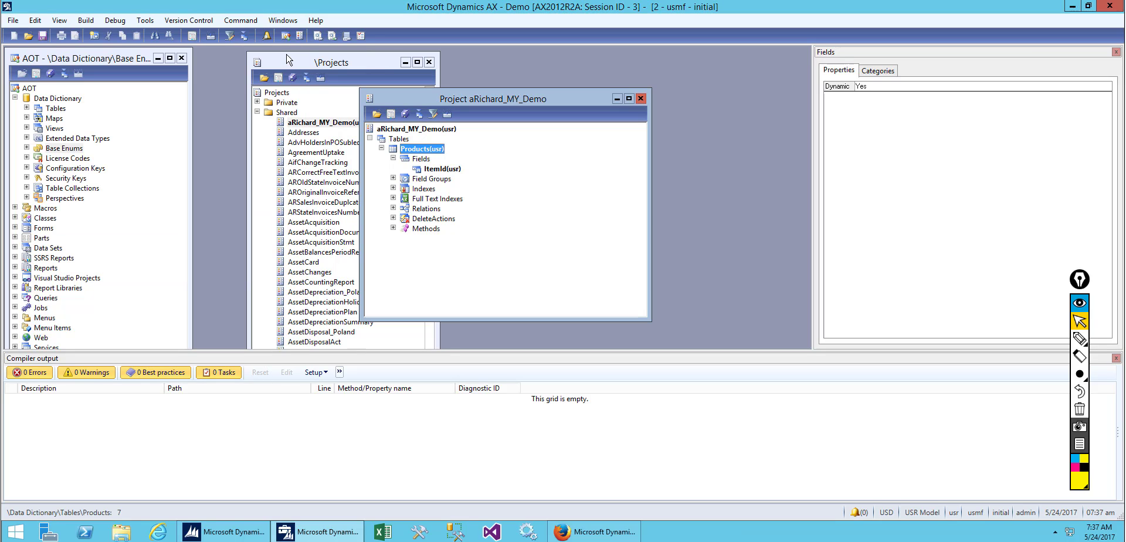